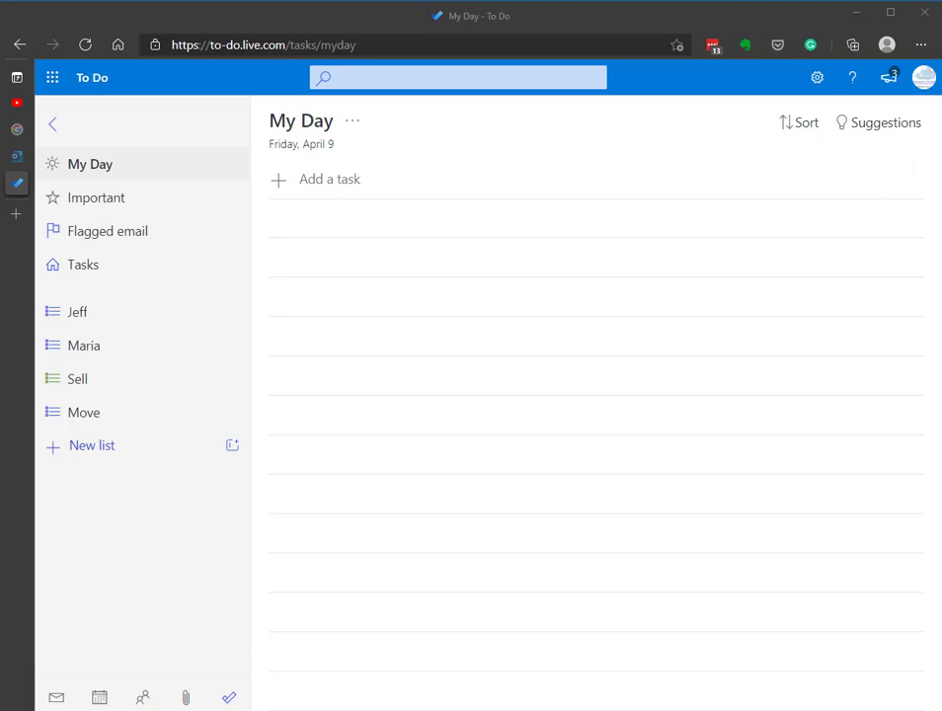
mouse_move(142, 164)
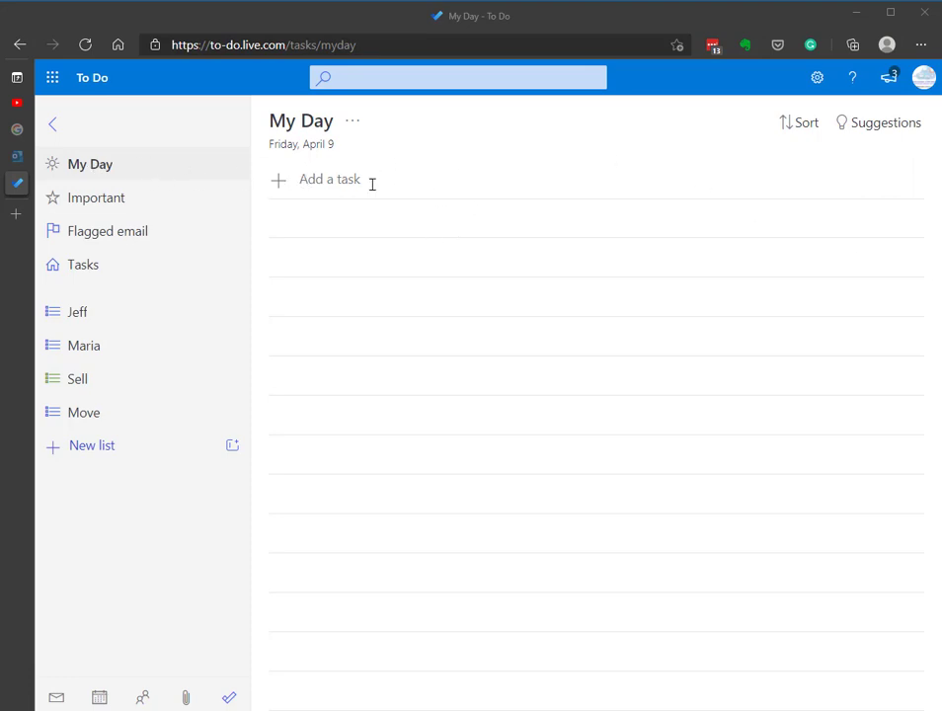
mouse_move(287, 267)
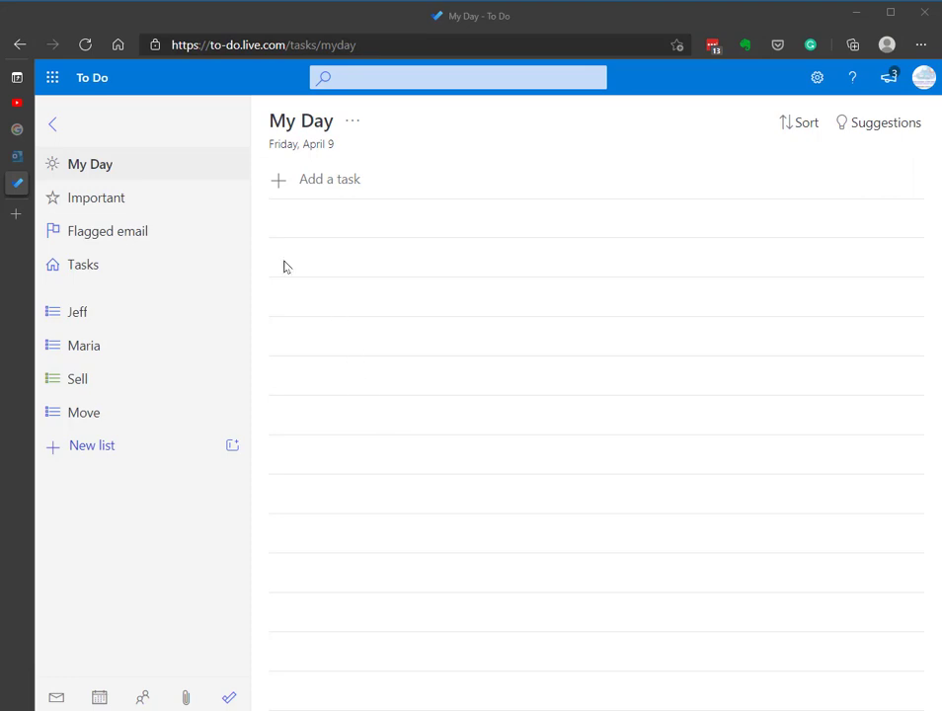
Reopen the completed 'get mckay mission plaque' task from Important and view it in My Day
left_click(97, 197)
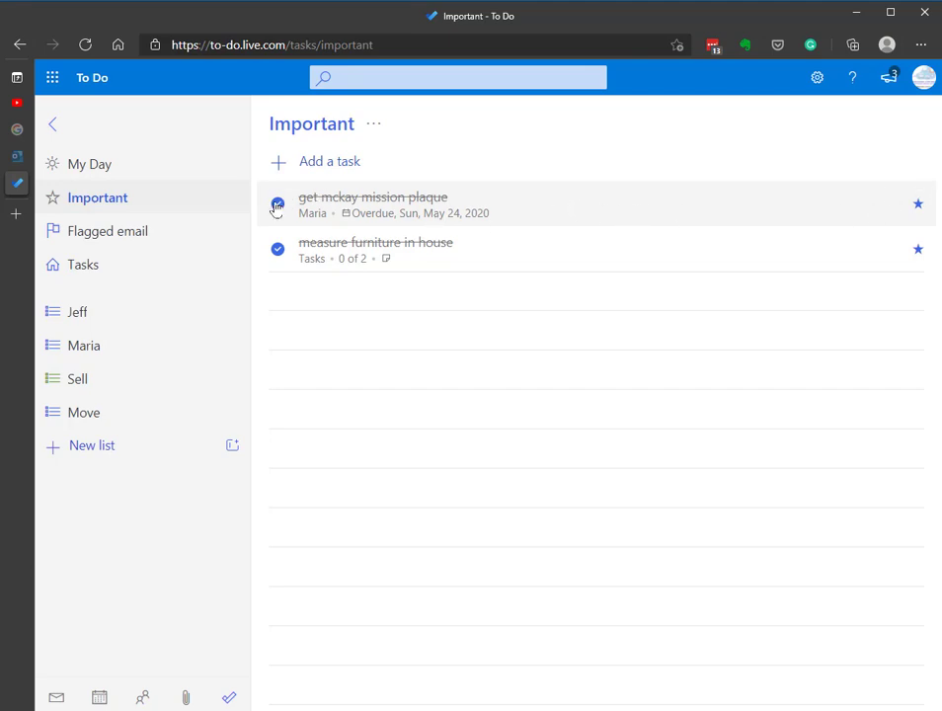
left_click(276, 203)
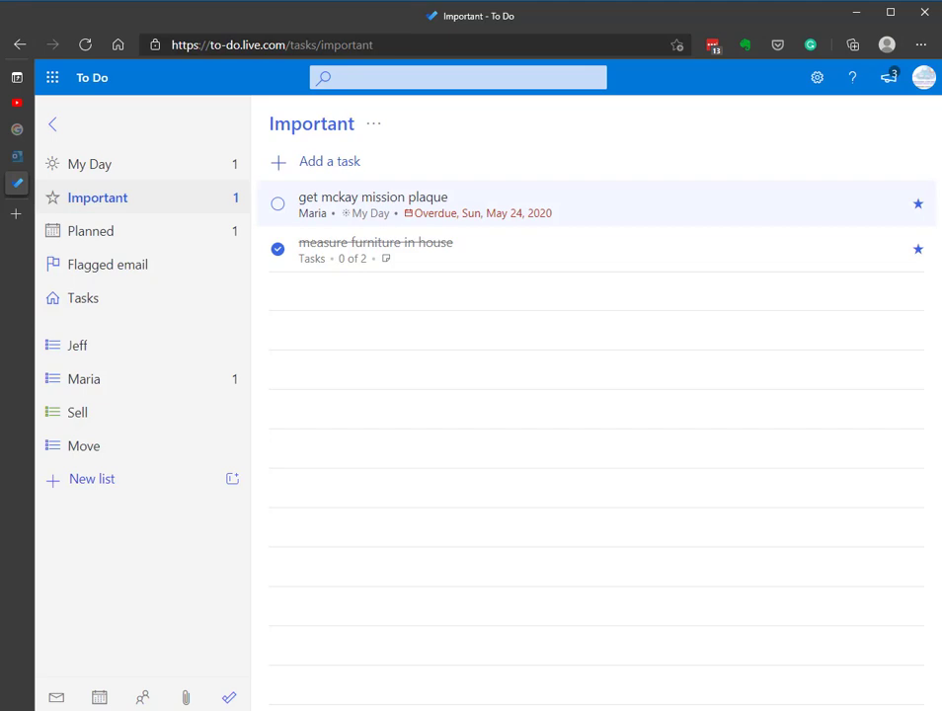
mouse_move(79, 174)
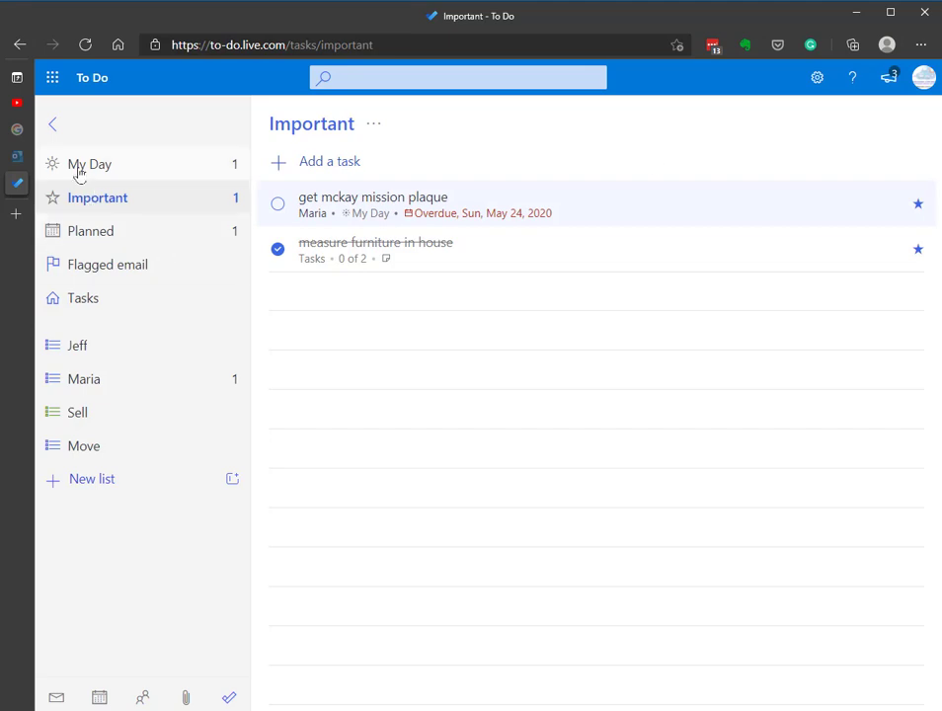
left_click(89, 164)
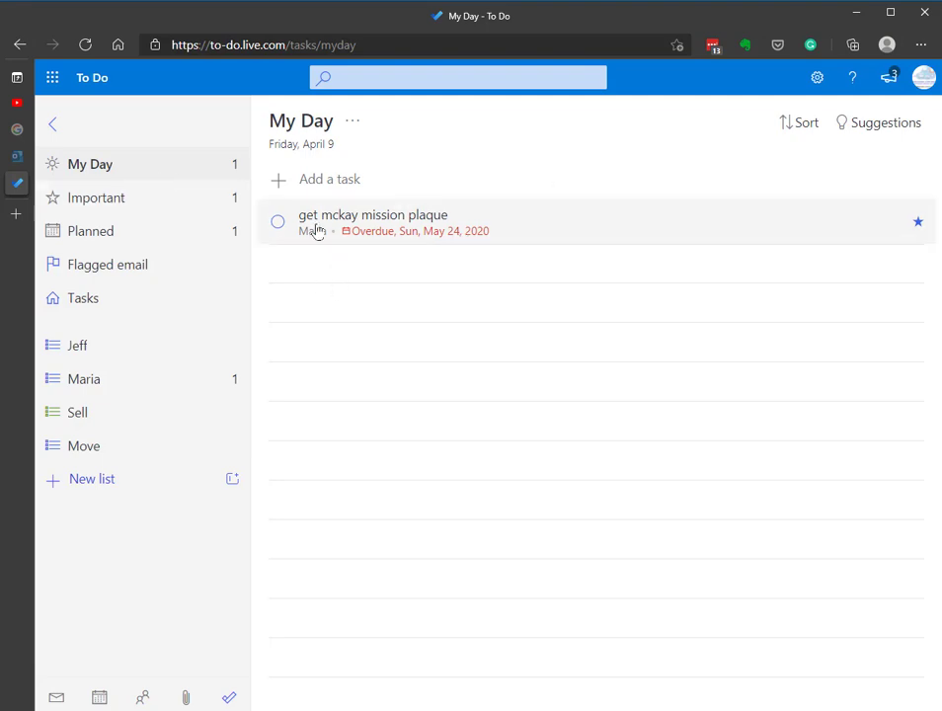
Complete the mission plaque task again and review the Jeff list's completed tasks
left_click(277, 221)
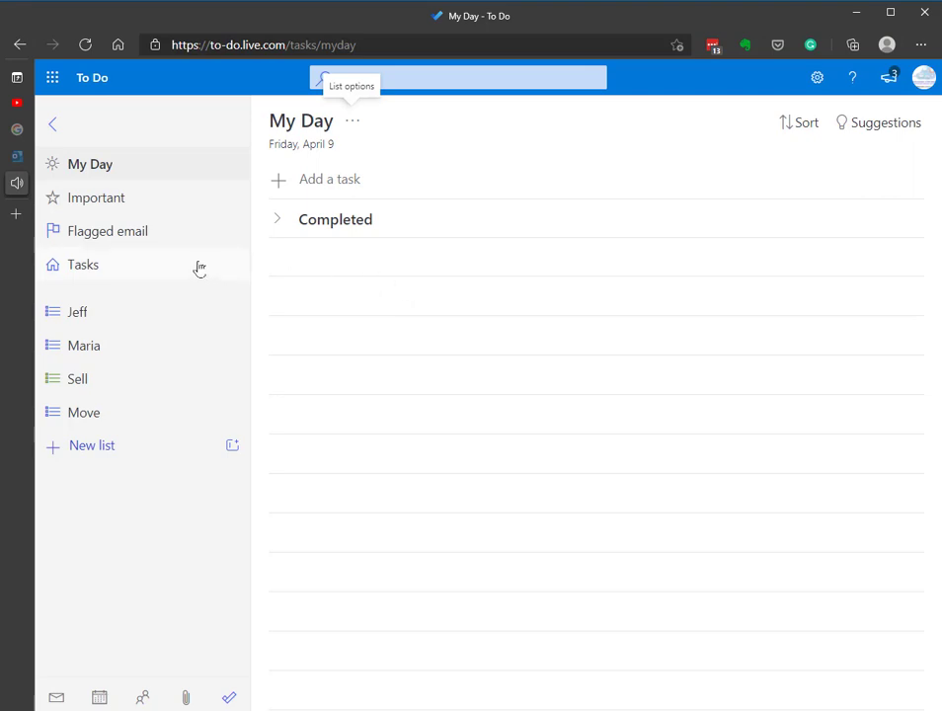
left_click(77, 312)
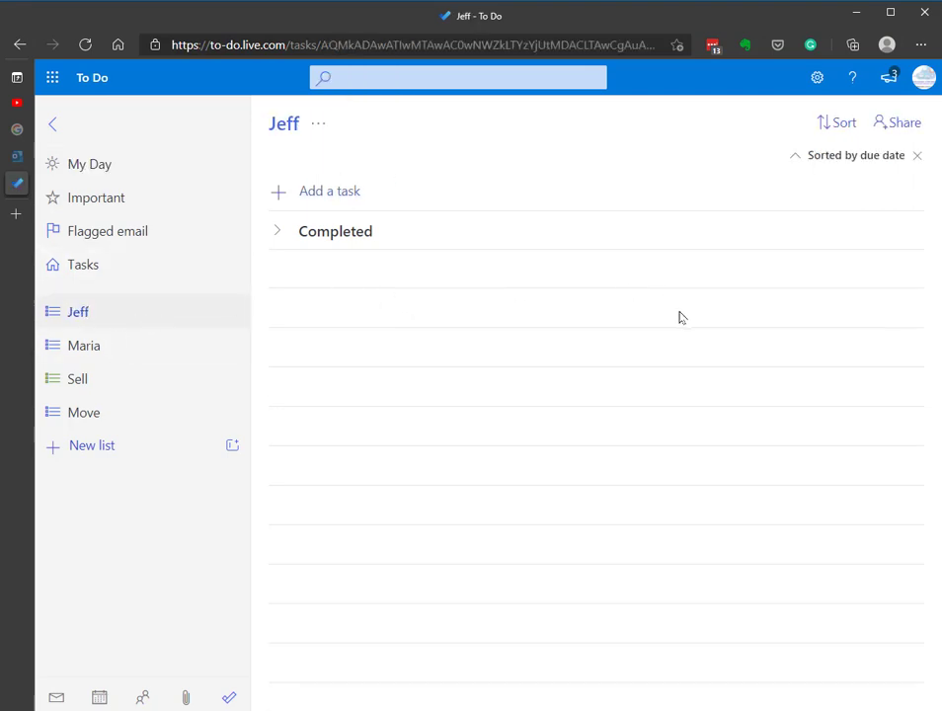
mouse_move(138, 414)
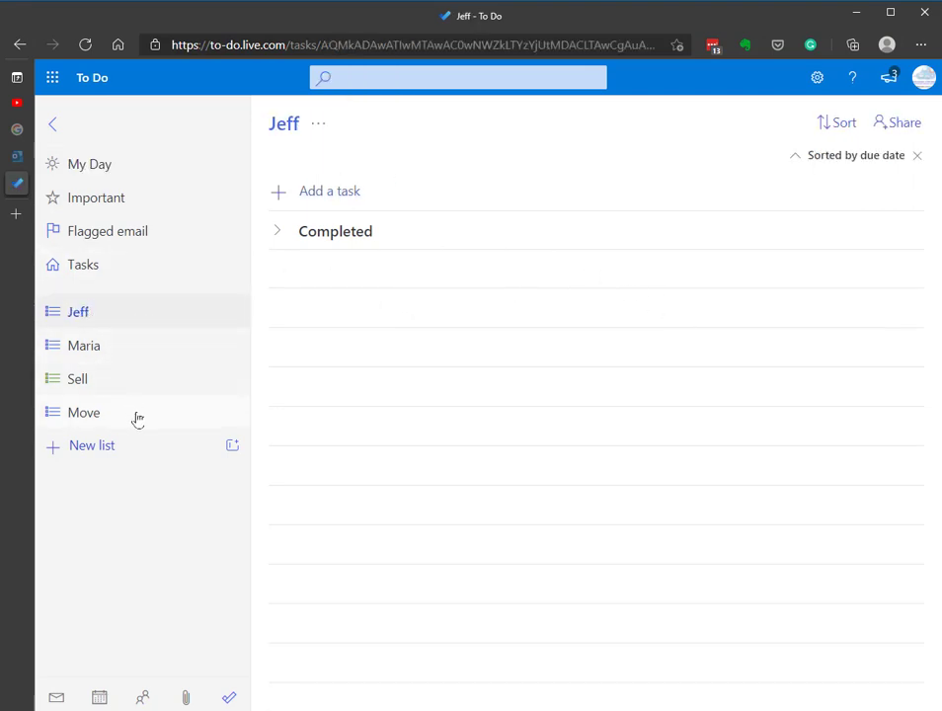
left_click(276, 231)
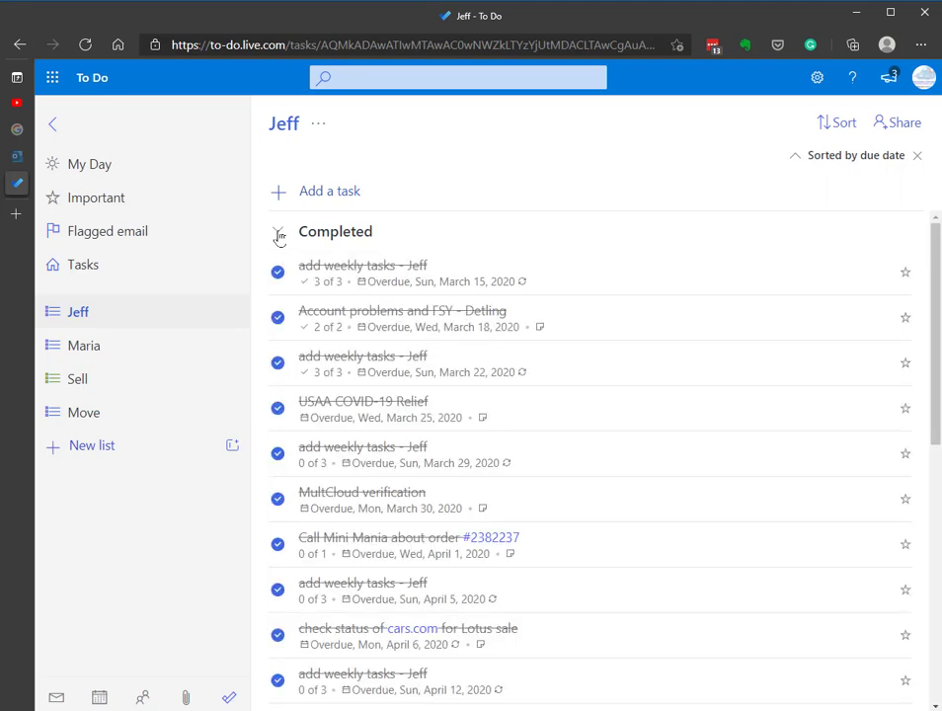
Review the Maria list's completed tasks, then hide them again
left_click(83, 344)
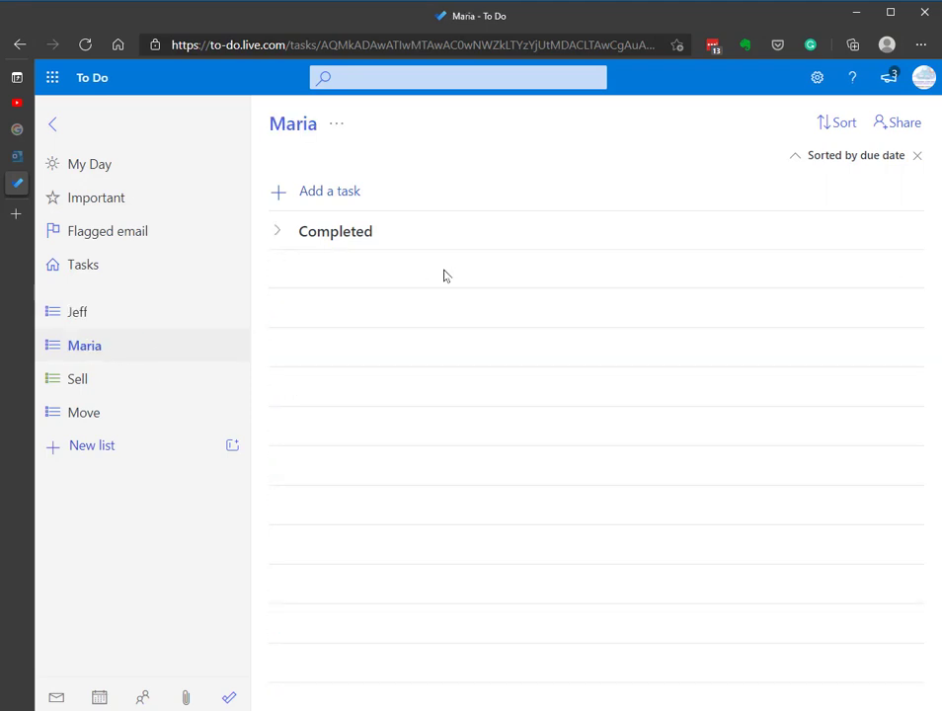
left_click(277, 231)
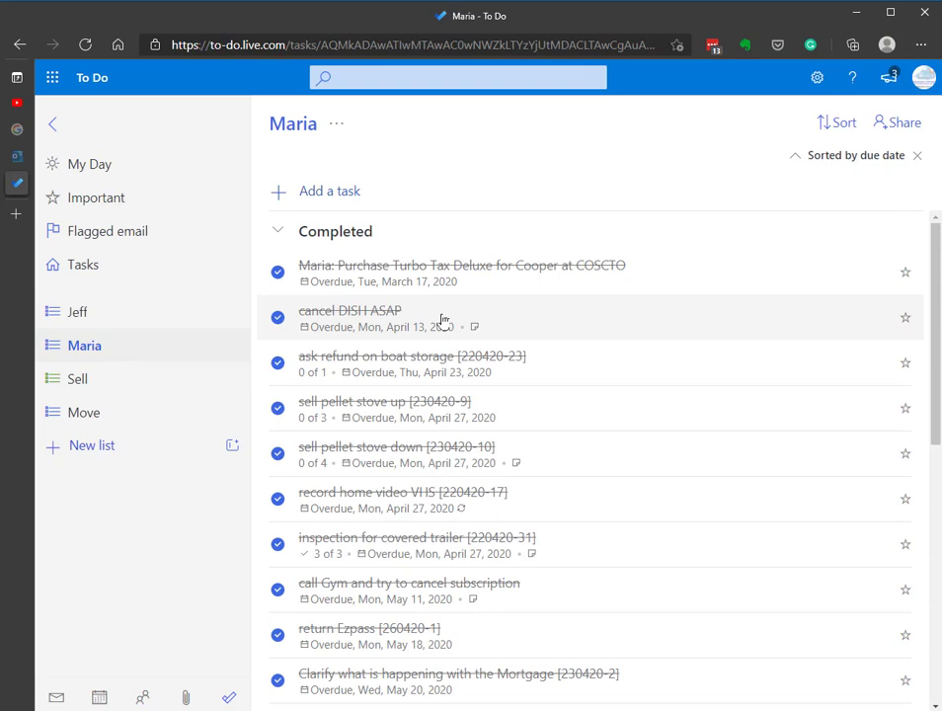
mouse_move(281, 235)
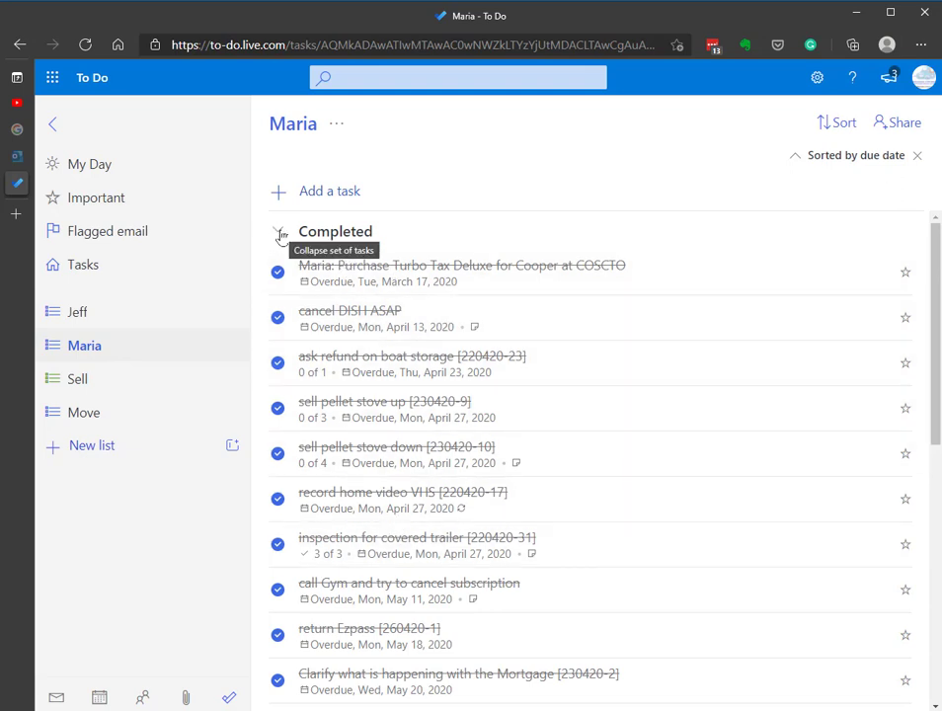
left_click(79, 379)
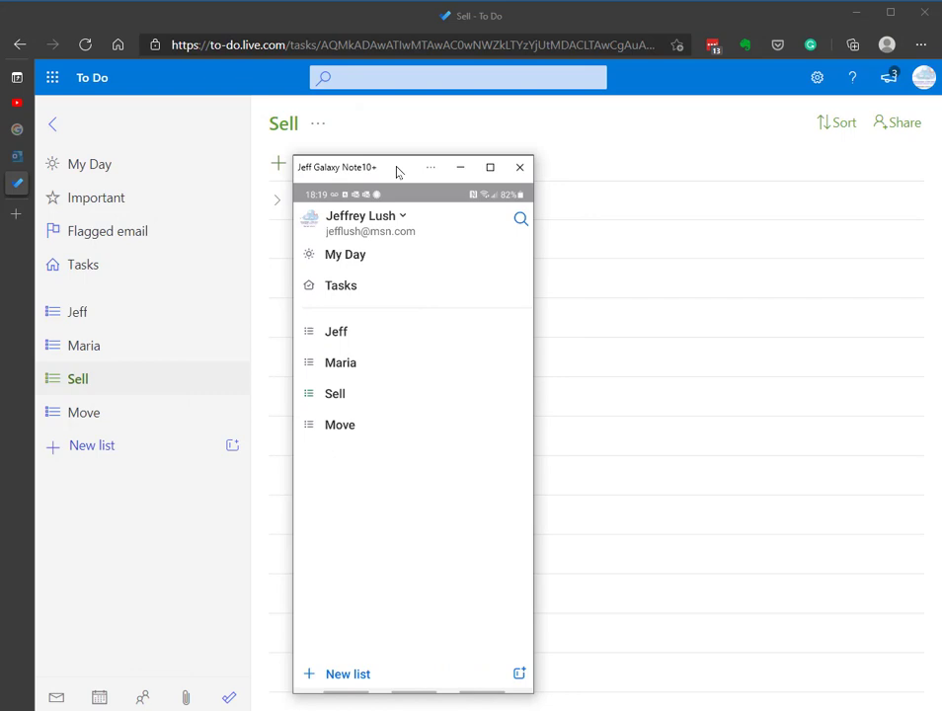
Check the phone app's My Day completed tasks for the plaque task, then start adding a task
left_click(343, 253)
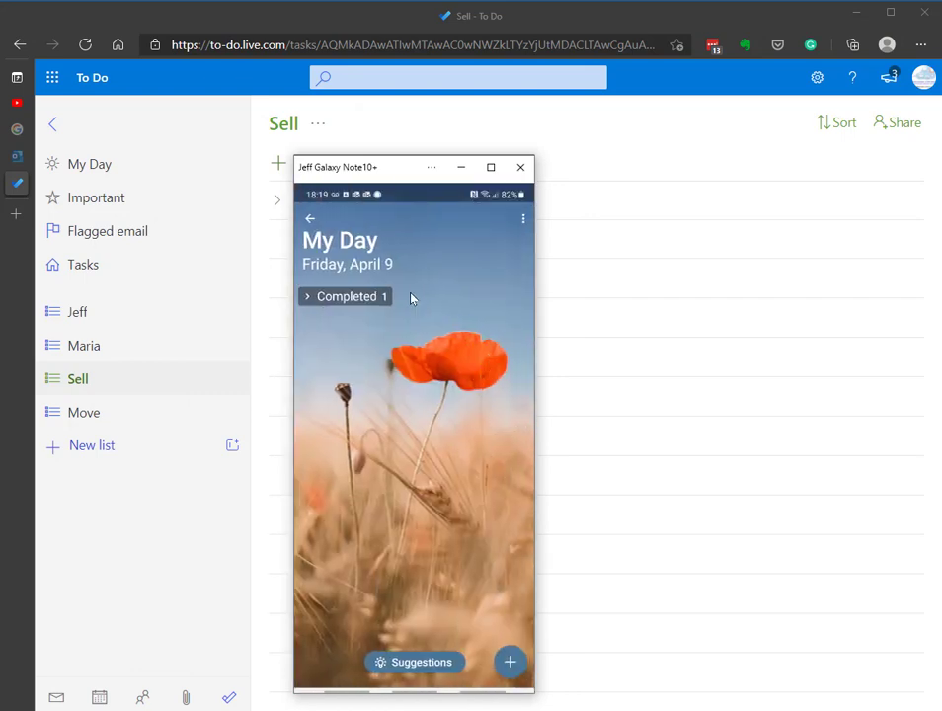
left_click(308, 296)
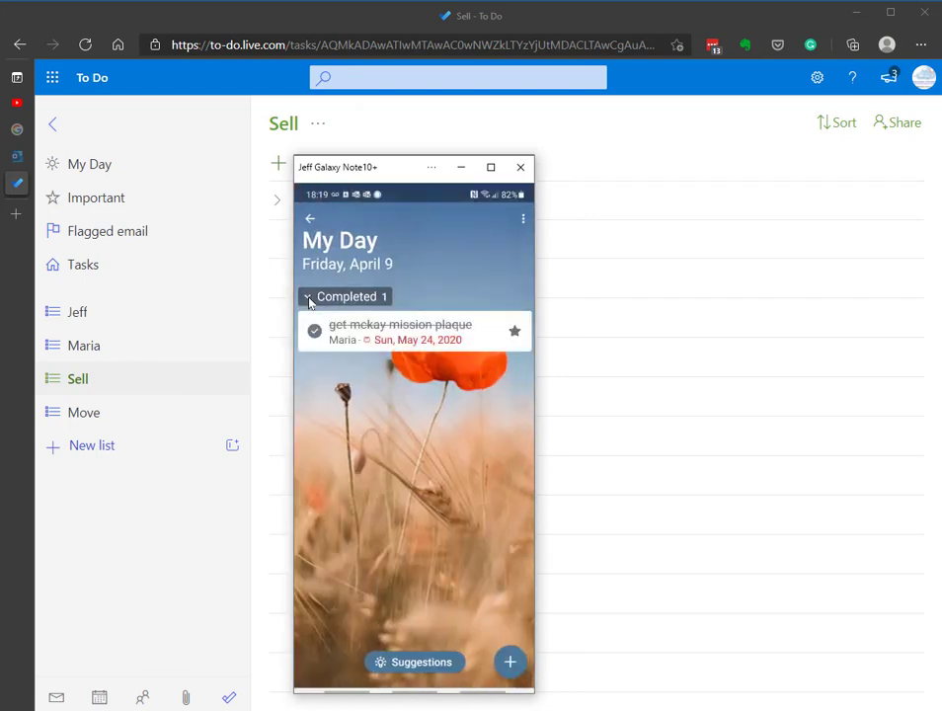
left_click(308, 296)
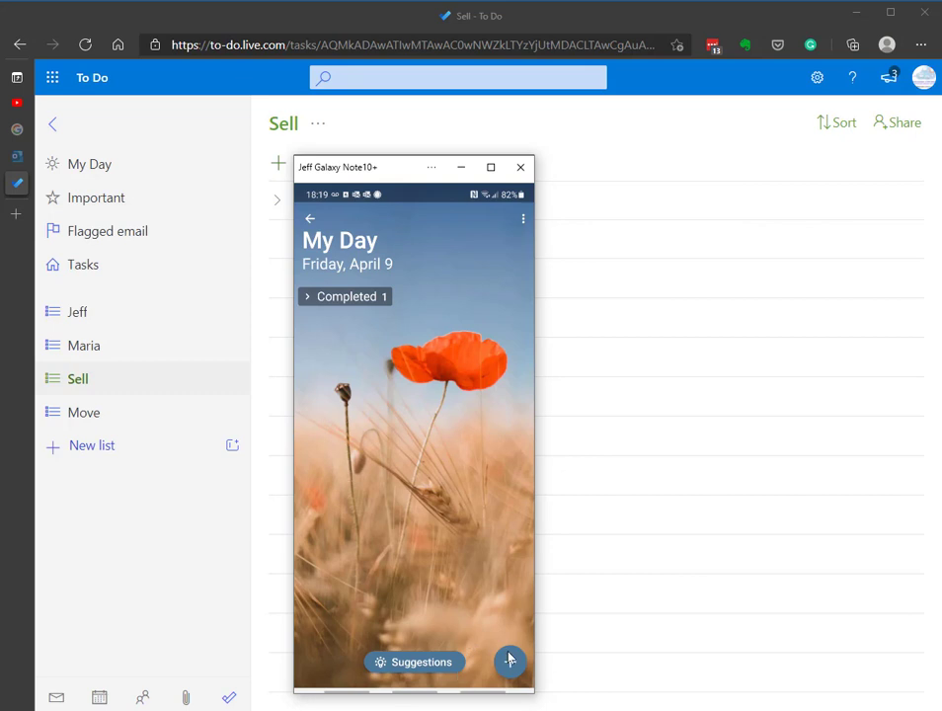
left_click(510, 662)
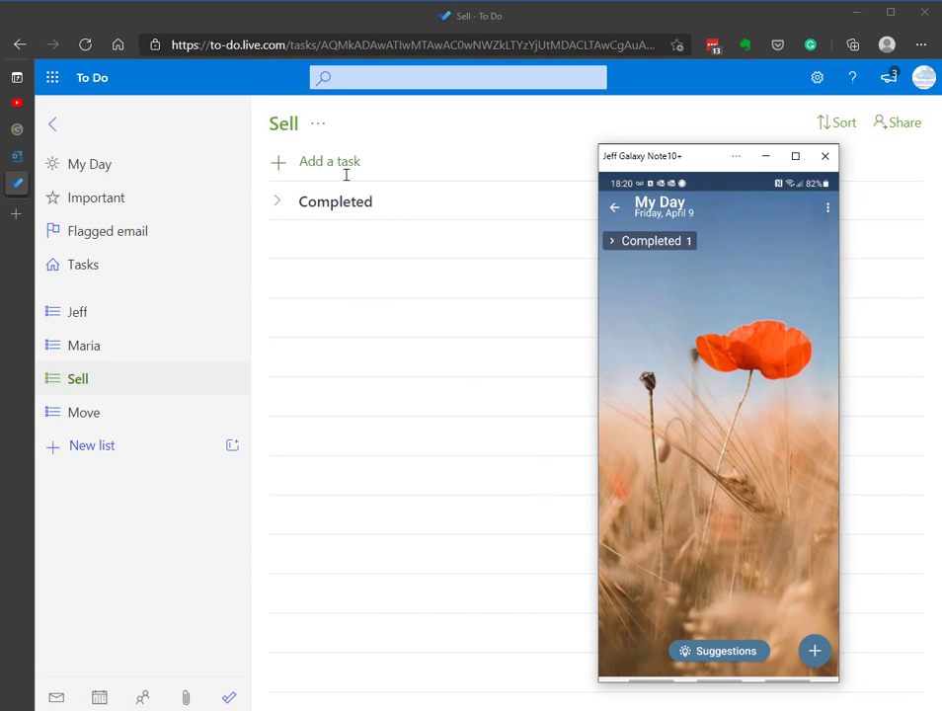
mouse_move(379, 375)
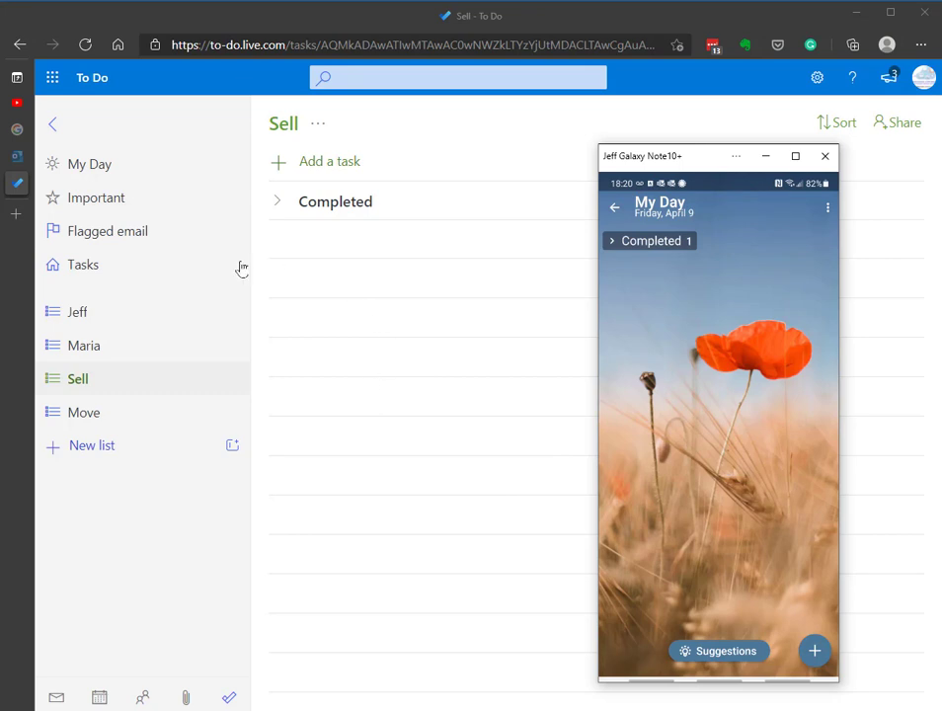
mouse_move(125, 222)
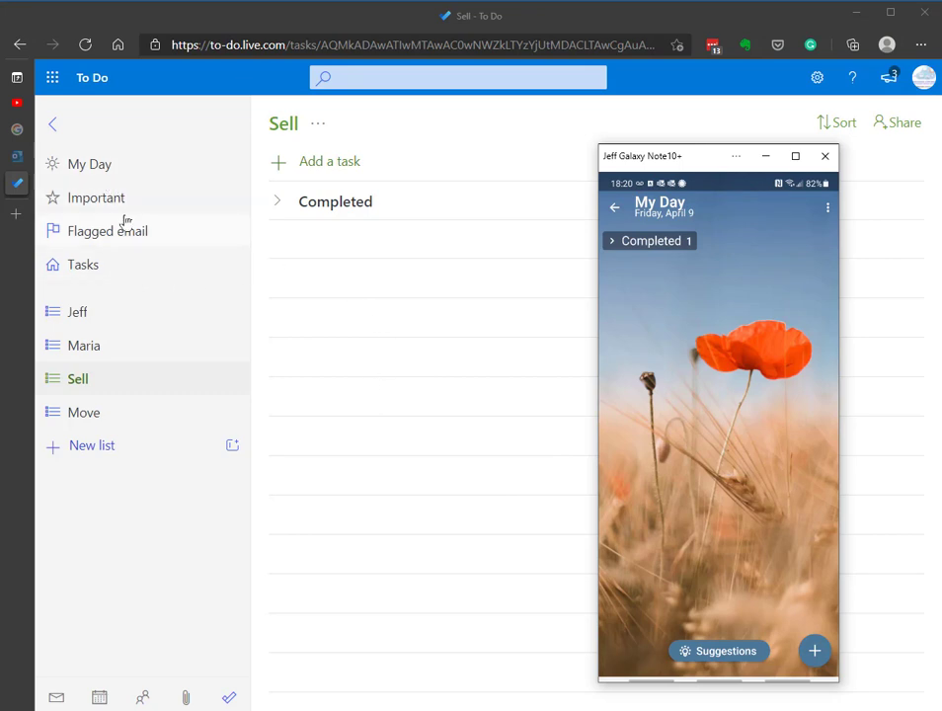
mouse_move(146, 209)
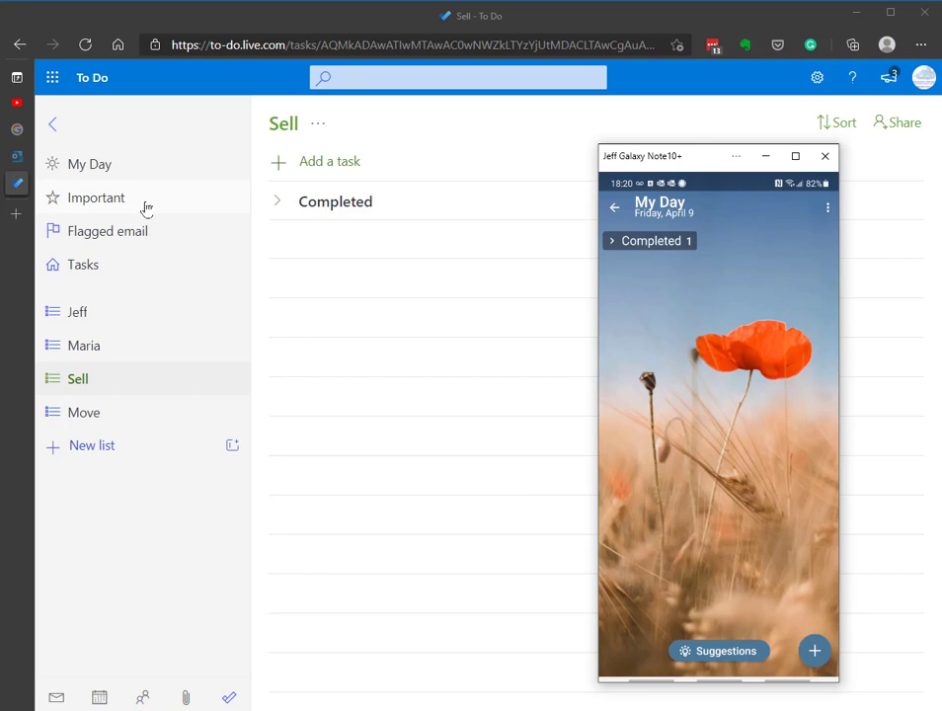
mouse_move(651, 87)
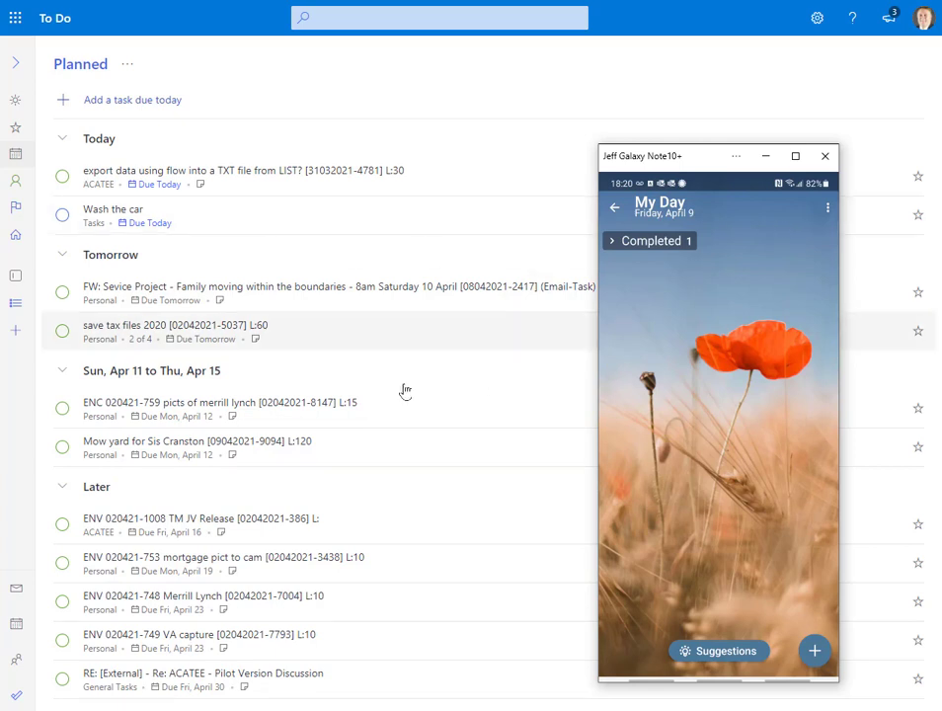
mouse_move(328, 229)
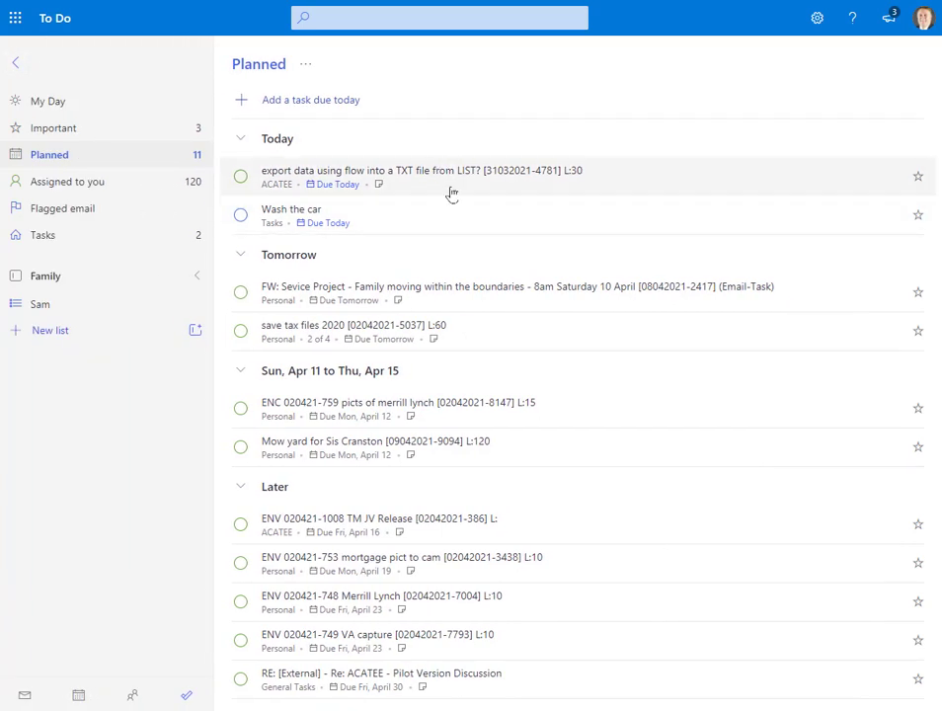
mouse_move(110, 142)
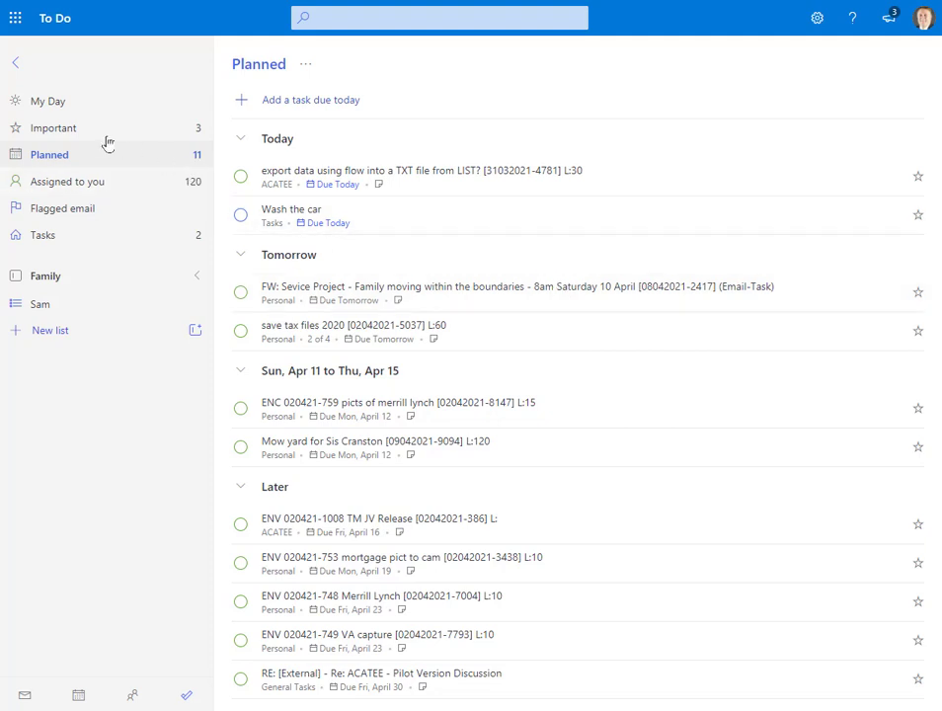
left_click(54, 127)
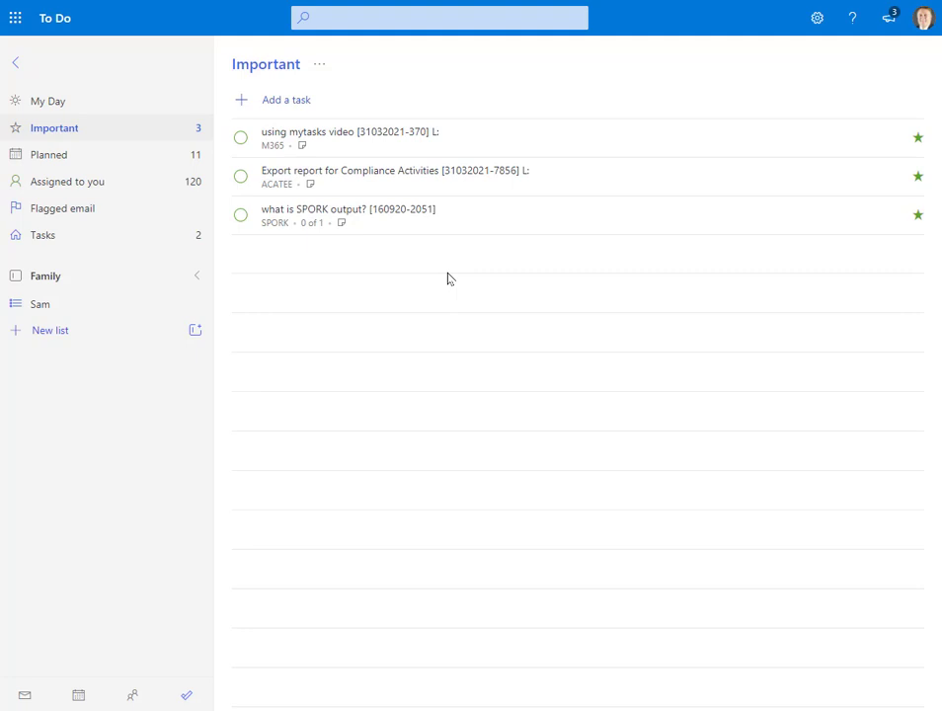
mouse_move(273, 158)
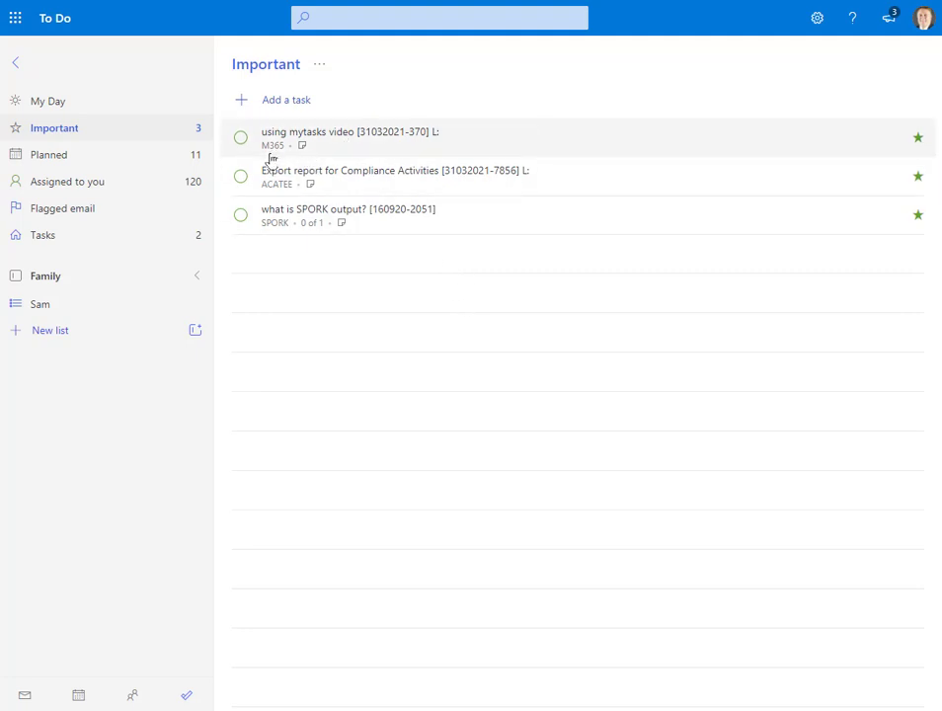
mouse_move(281, 245)
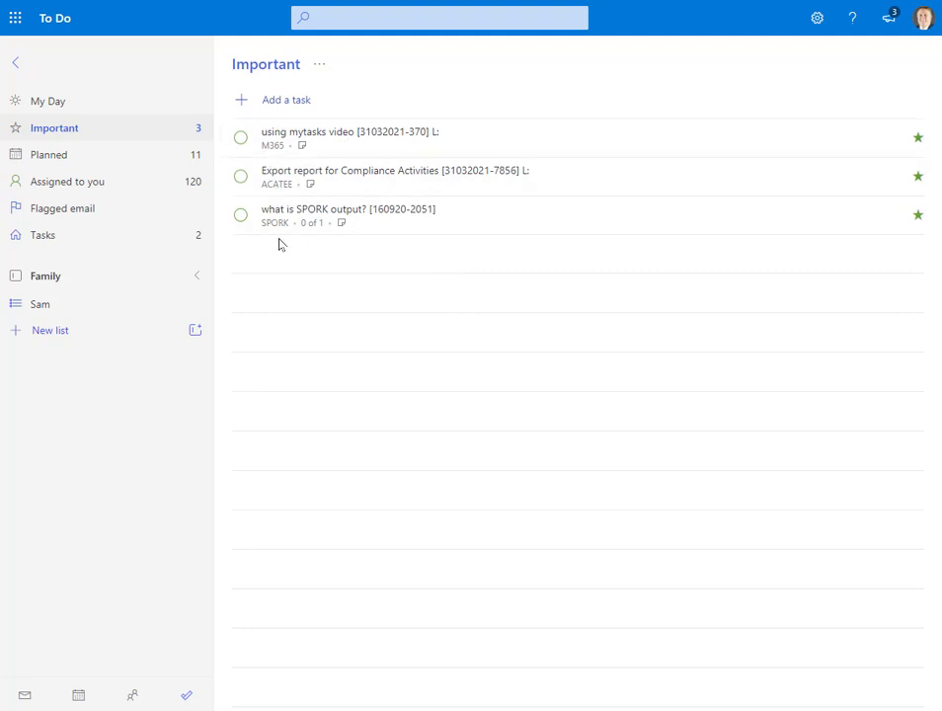
left_click(48, 154)
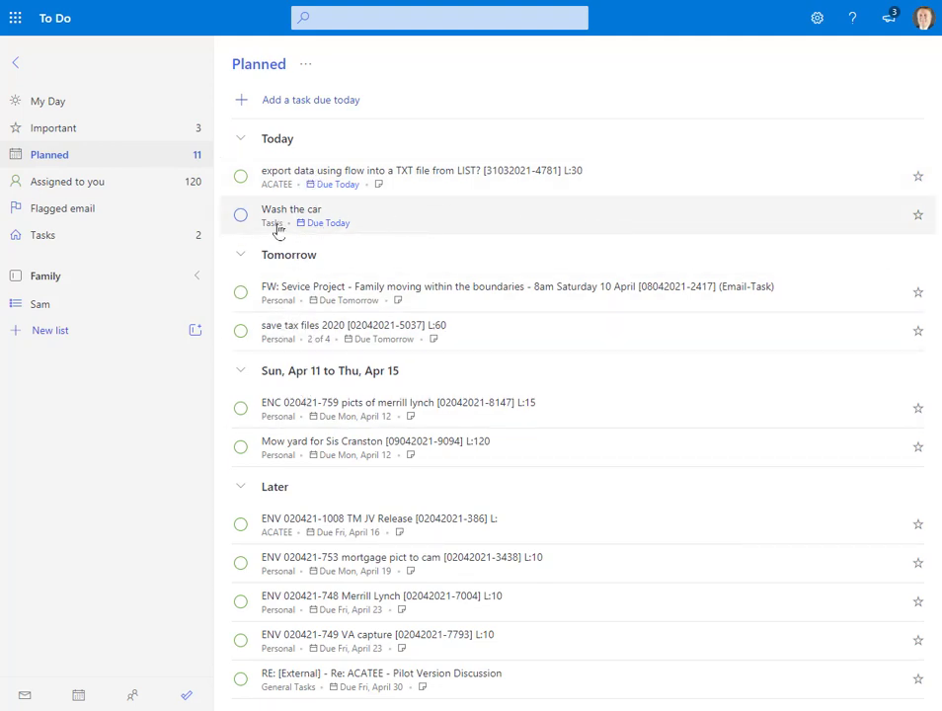
mouse_move(443, 178)
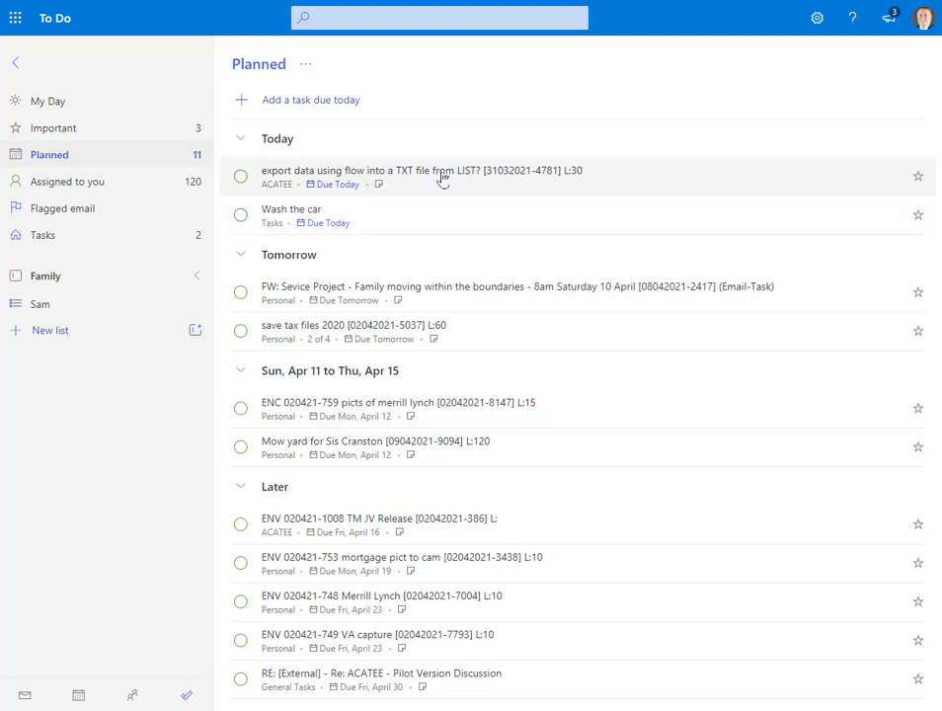
left_click(442, 176)
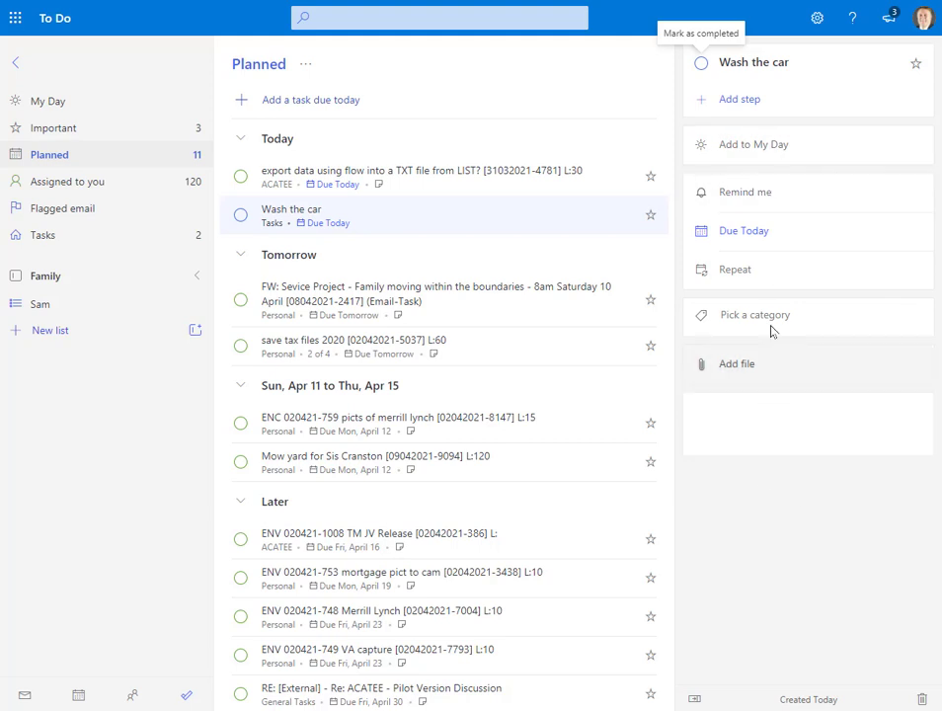
mouse_move(258, 225)
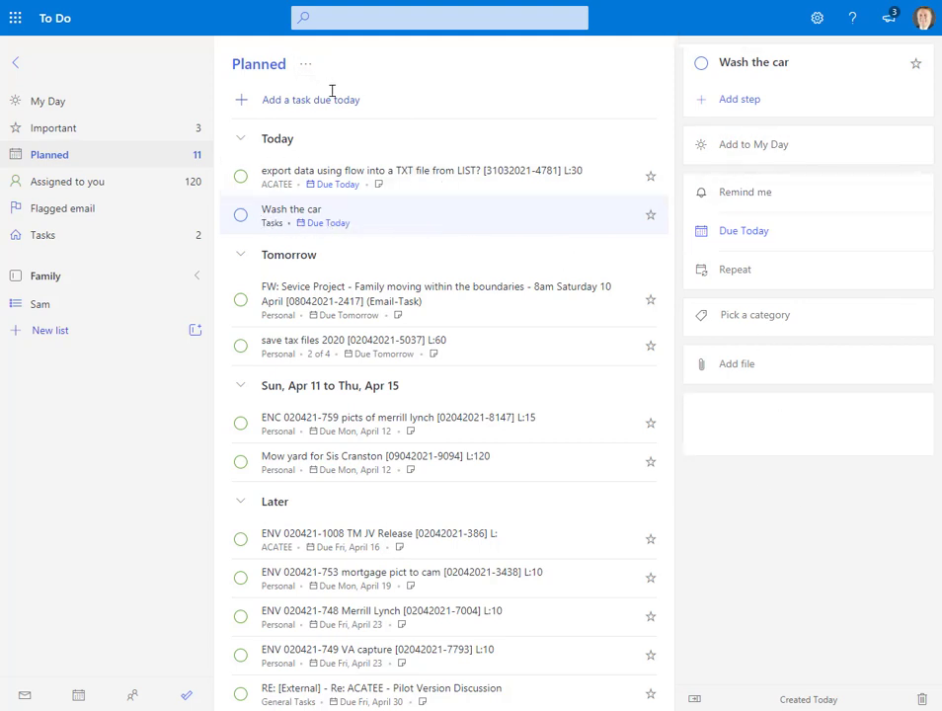
left_click(439, 178)
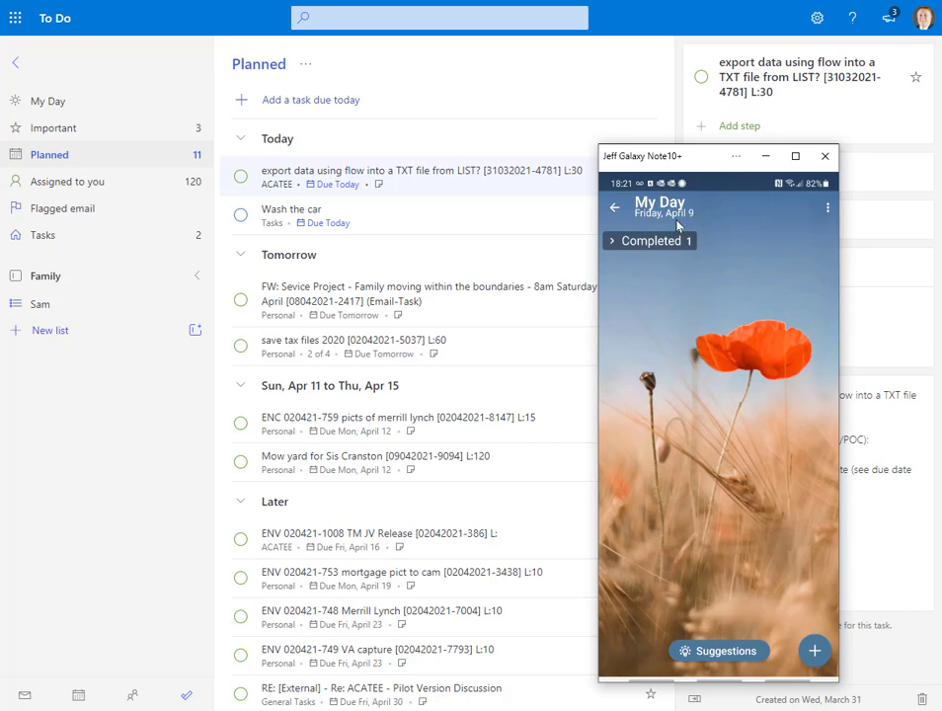
mouse_move(767, 156)
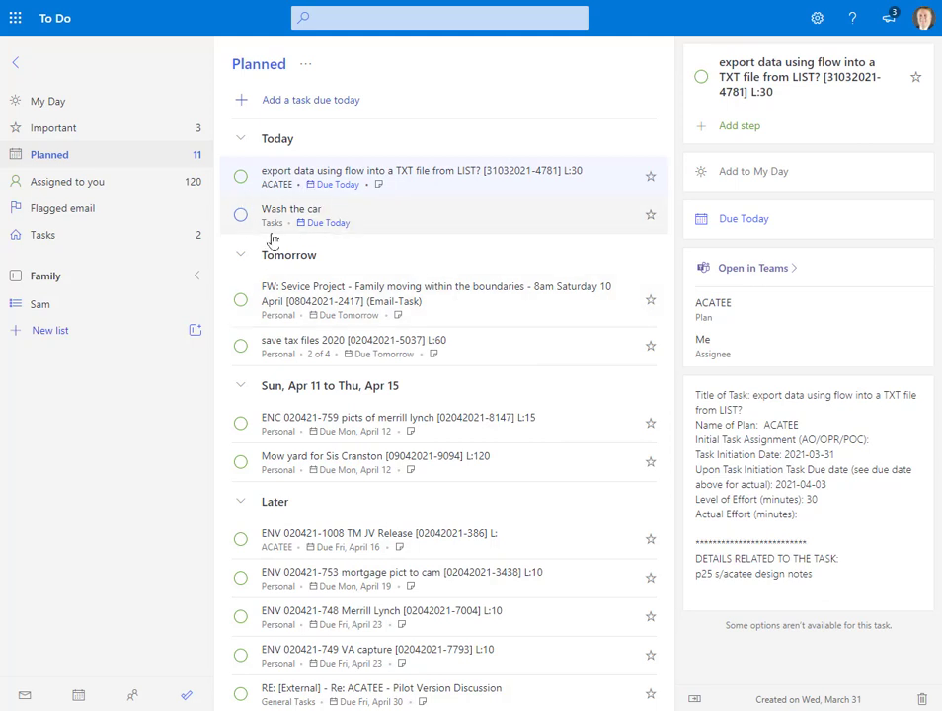
left_click(57, 126)
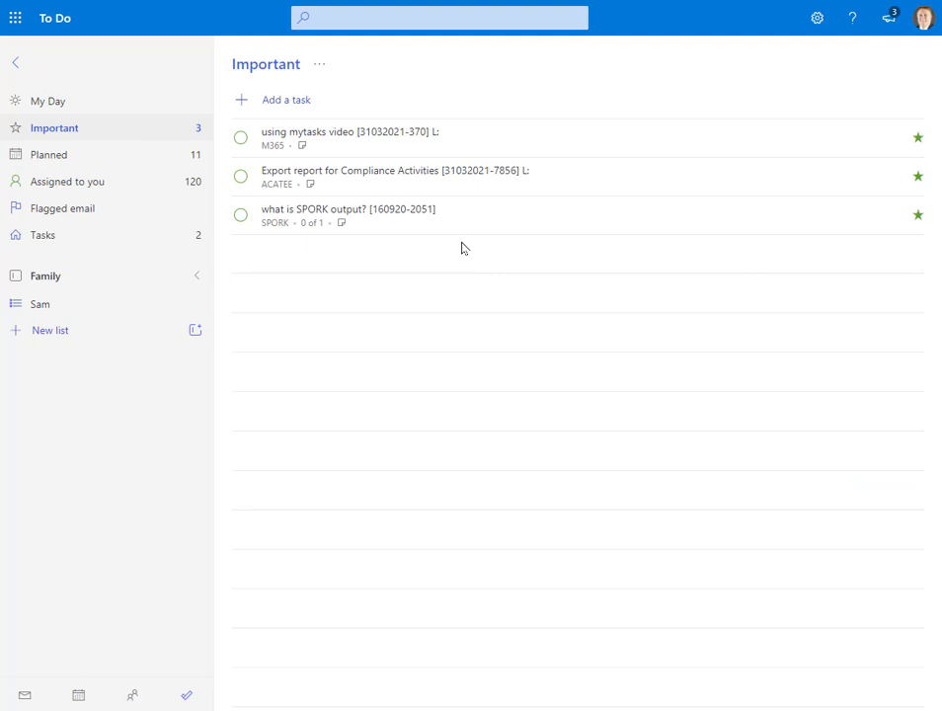
mouse_move(221, 286)
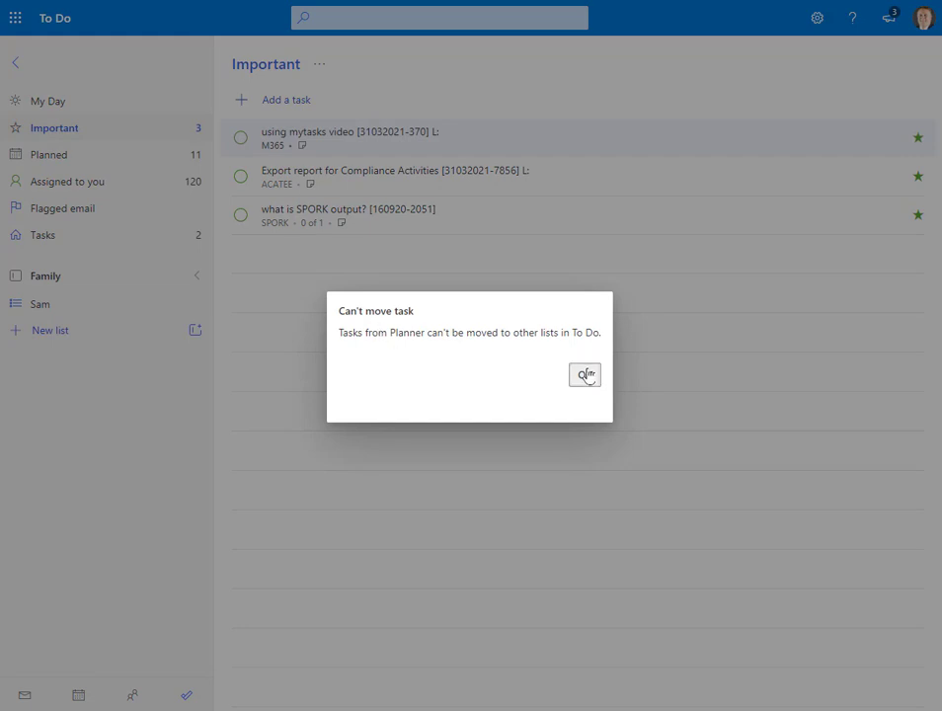
Dismiss the can't-move Planner task warning and return to the Planned view
left_click(585, 375)
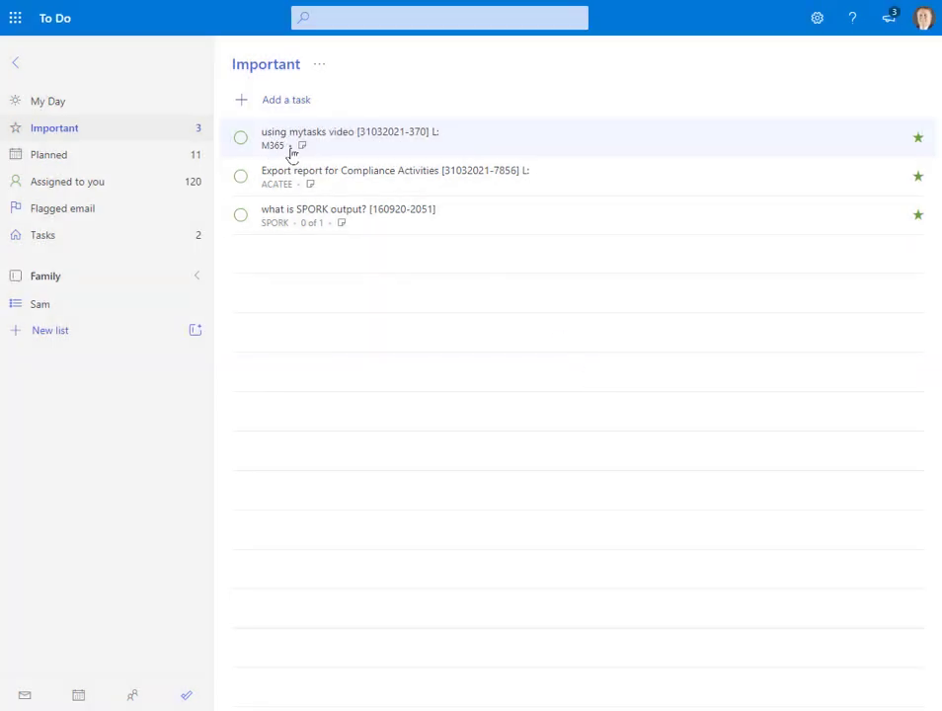
mouse_move(95, 305)
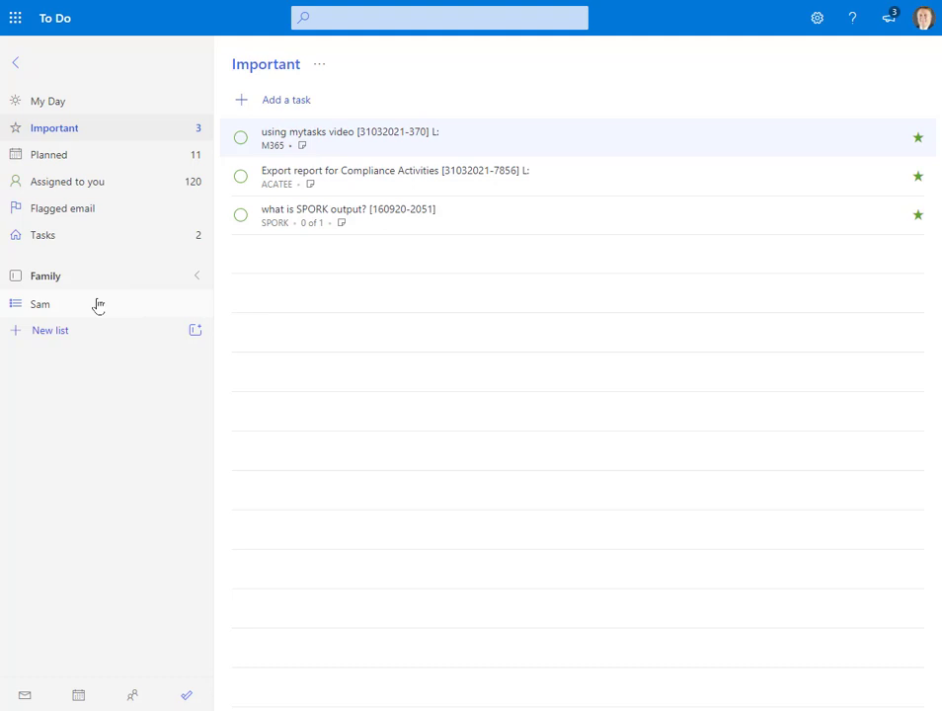
left_click(47, 154)
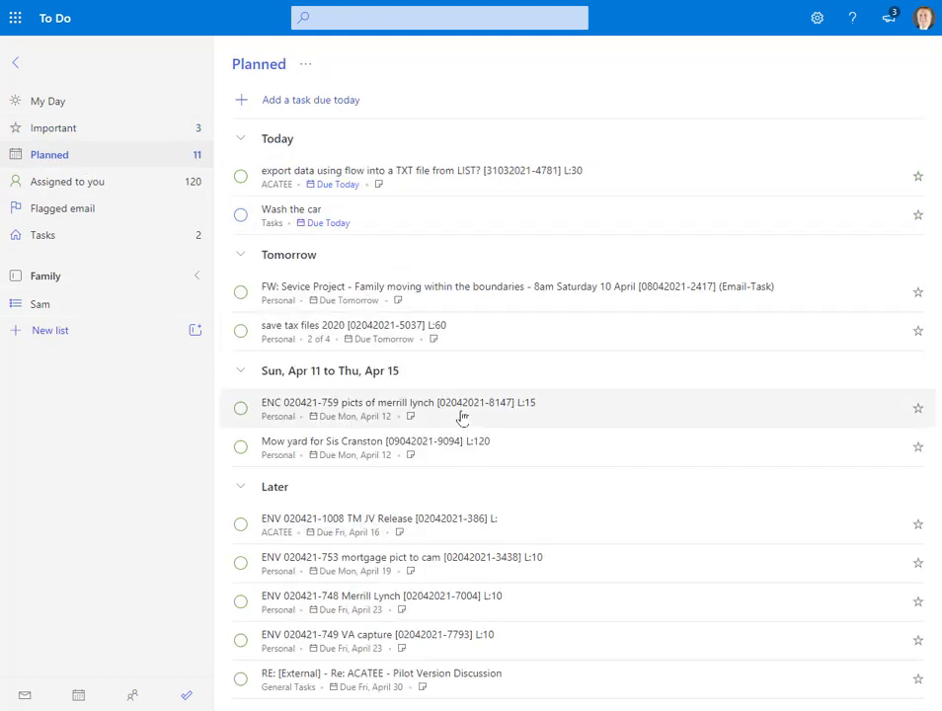
mouse_move(281, 466)
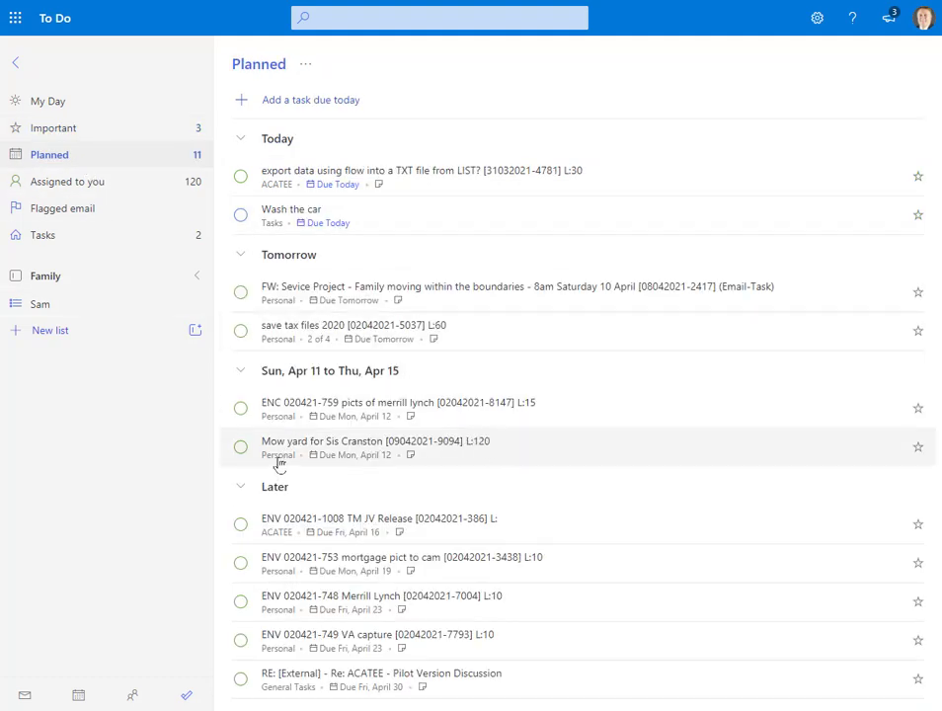
mouse_move(300, 339)
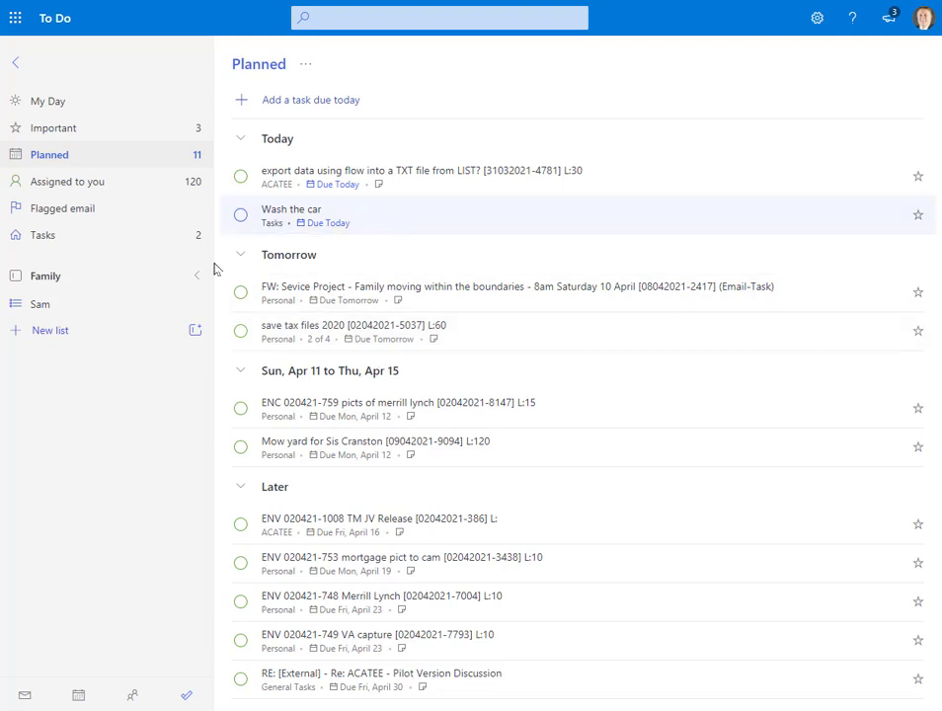
mouse_move(64, 308)
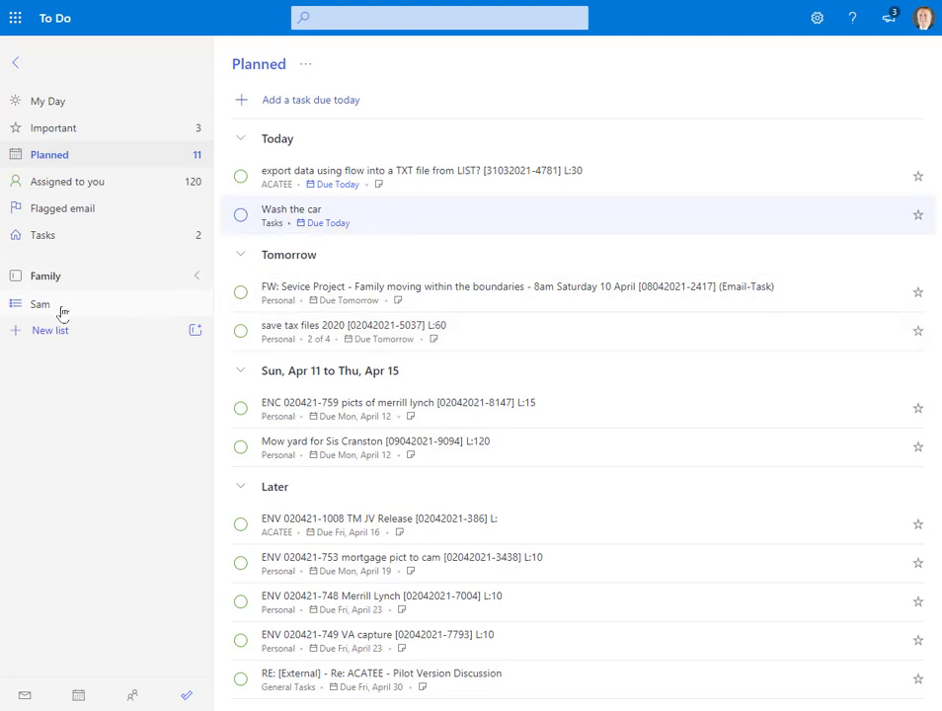
mouse_move(919, 214)
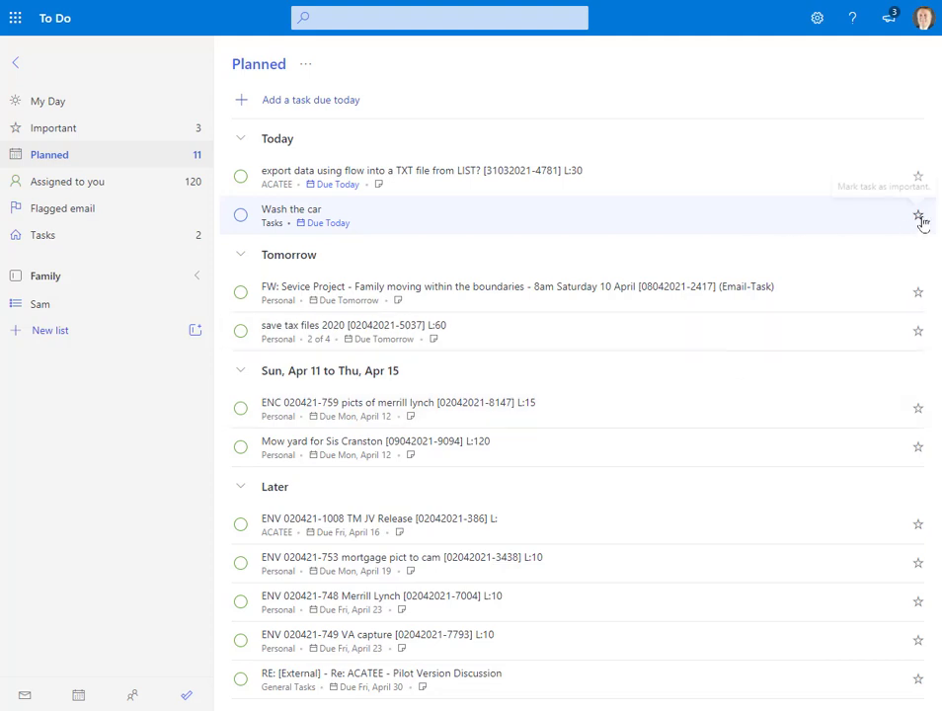
Star Wash the car as important and view the Important list
left_click(916, 216)
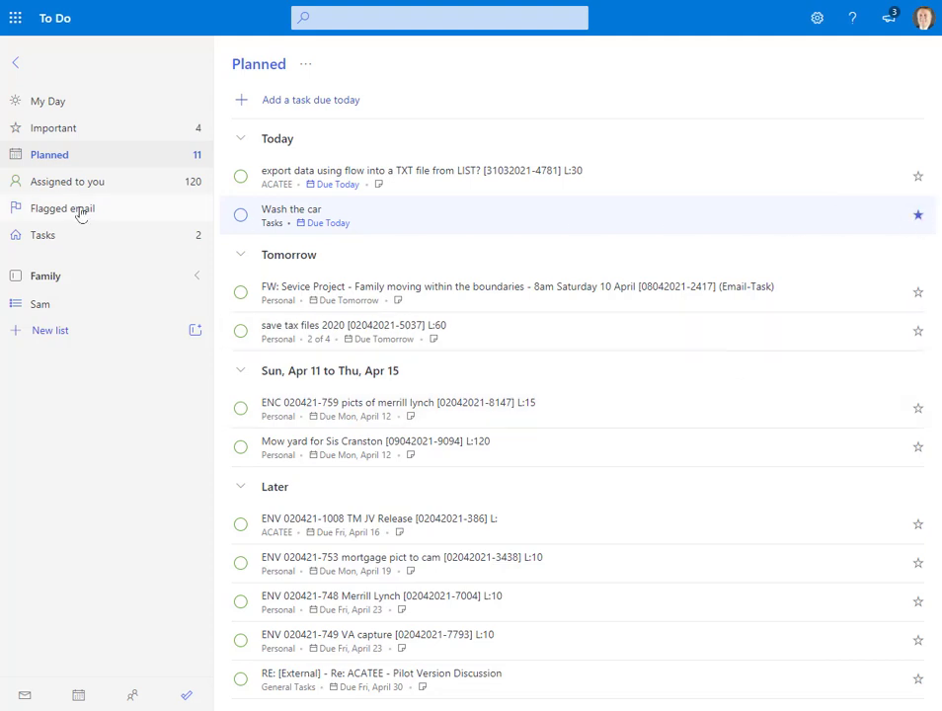
left_click(53, 126)
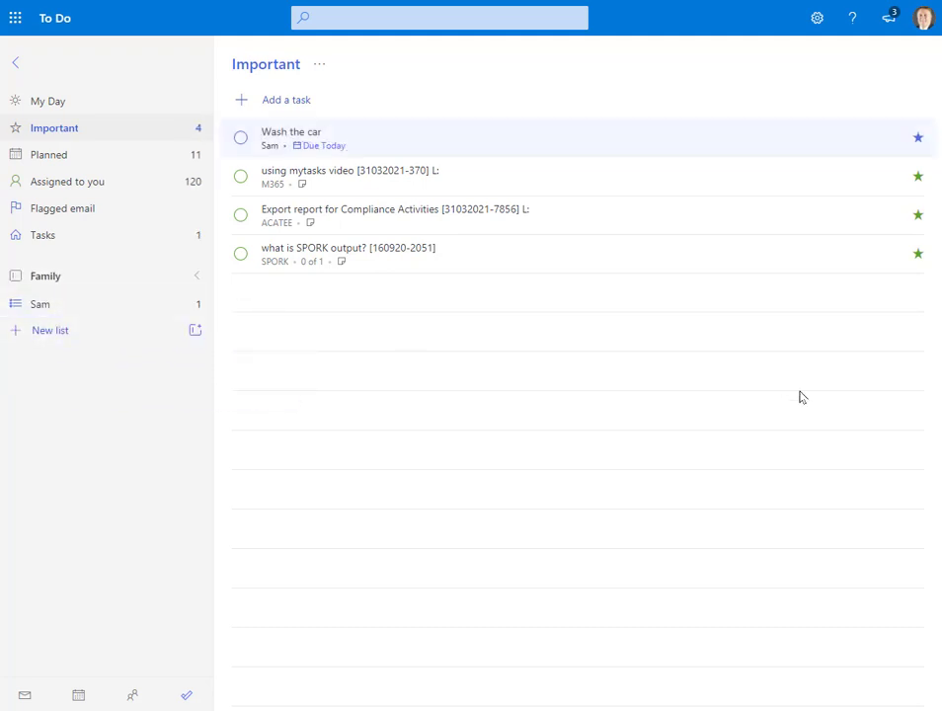
mouse_move(640, 272)
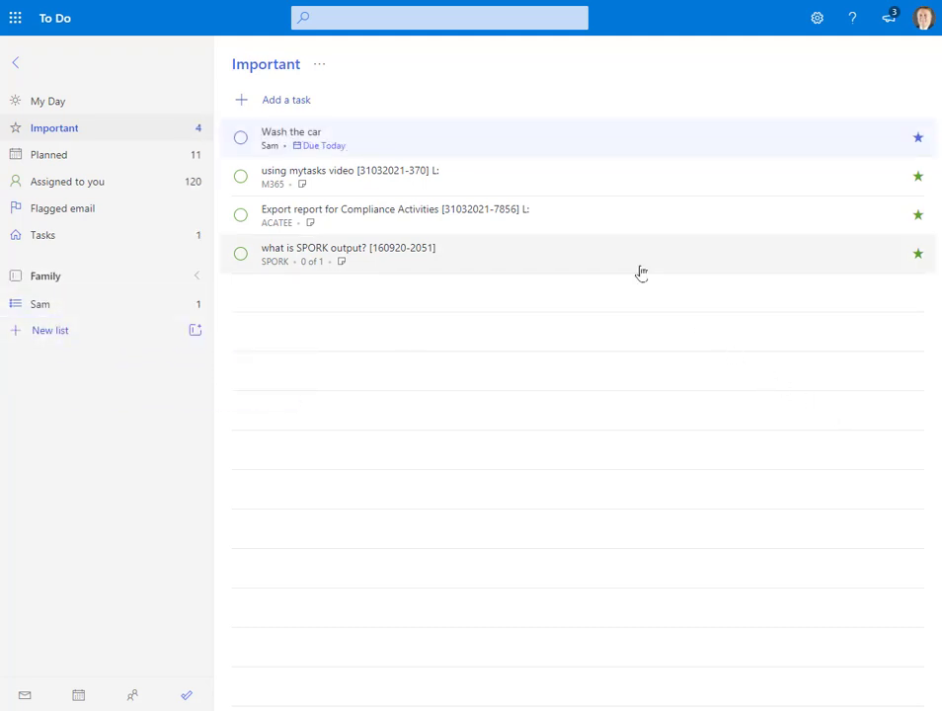
mouse_move(600, 154)
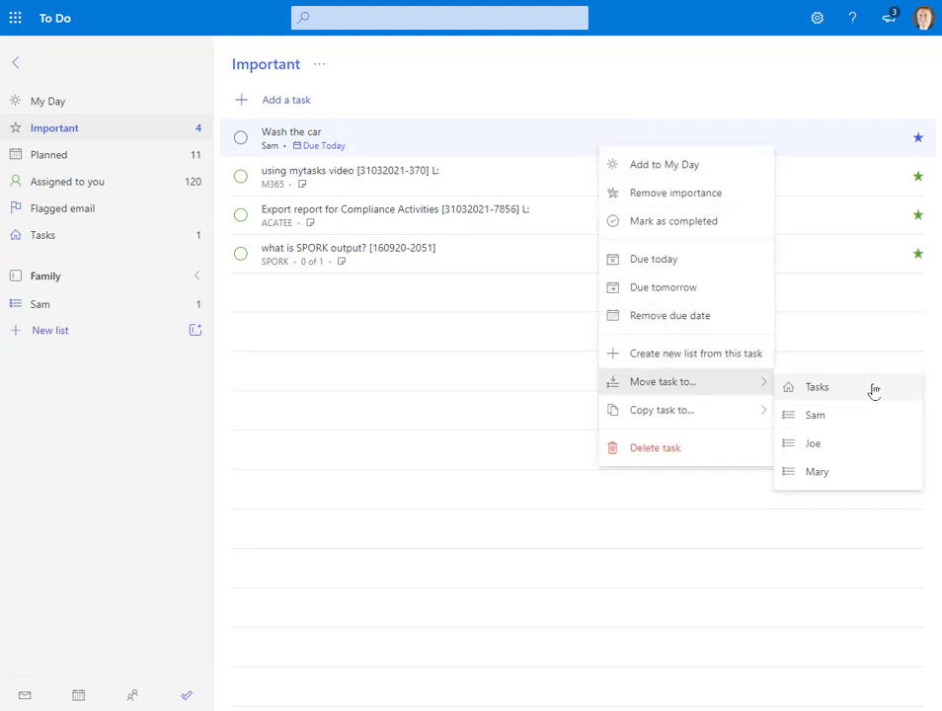
mouse_move(875, 486)
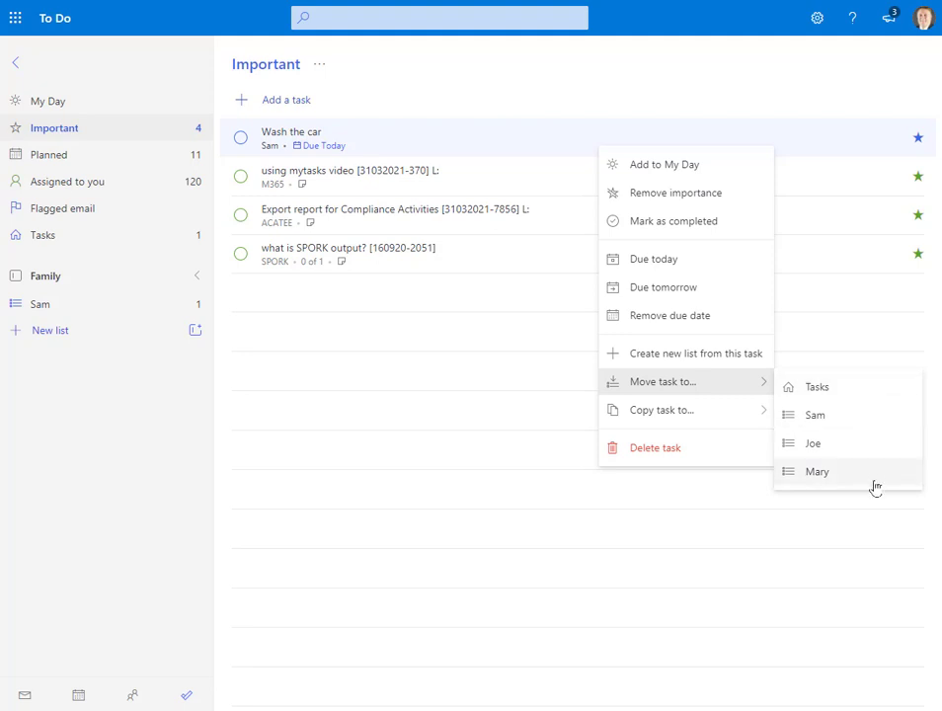
mouse_move(684, 269)
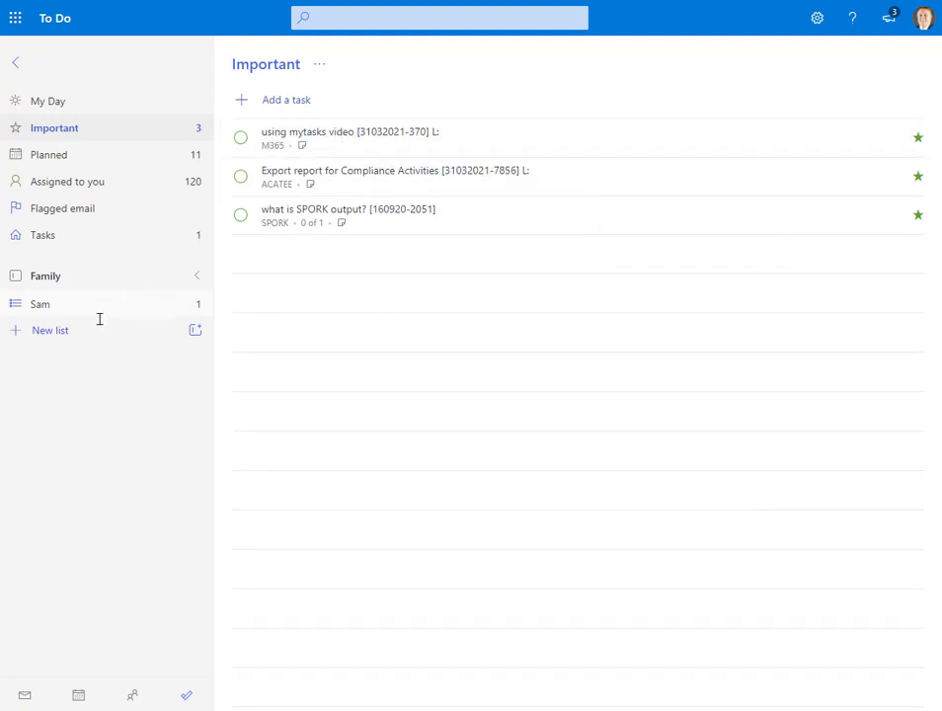
View the Sam family list, which still holds Wash the car
left_click(40, 304)
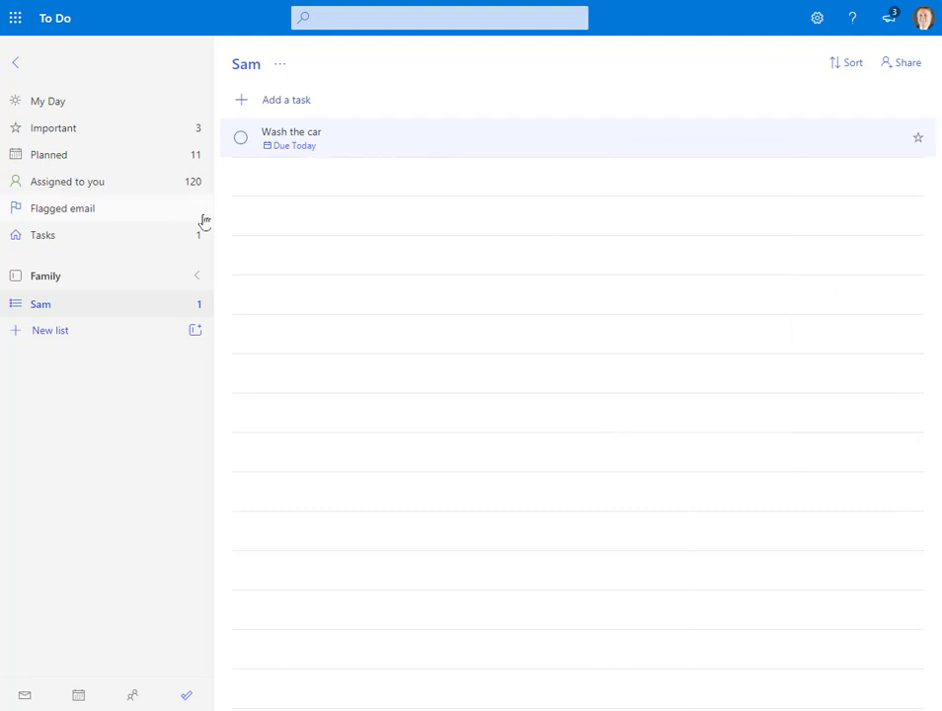
mouse_move(352, 146)
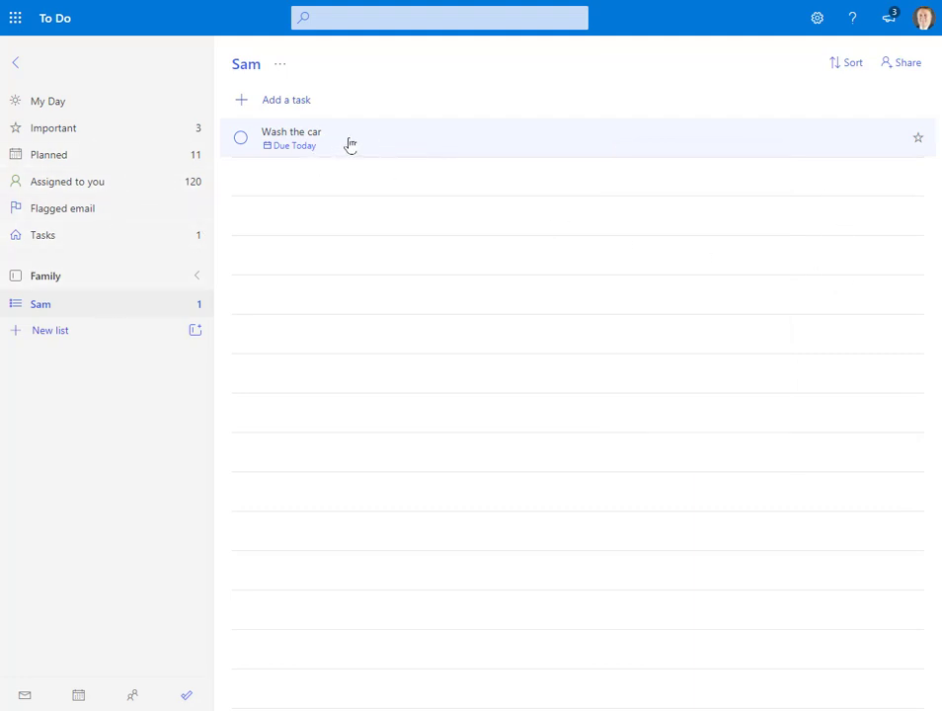
Move Wash the car out of the Sam list via its context menu
right_click(345, 138)
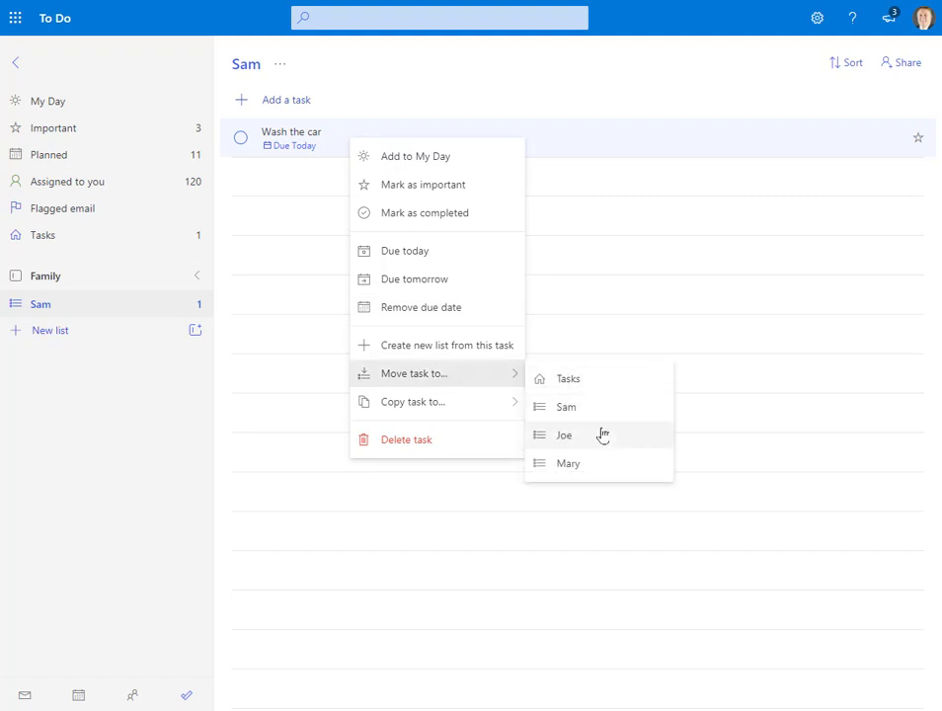
left_click(567, 435)
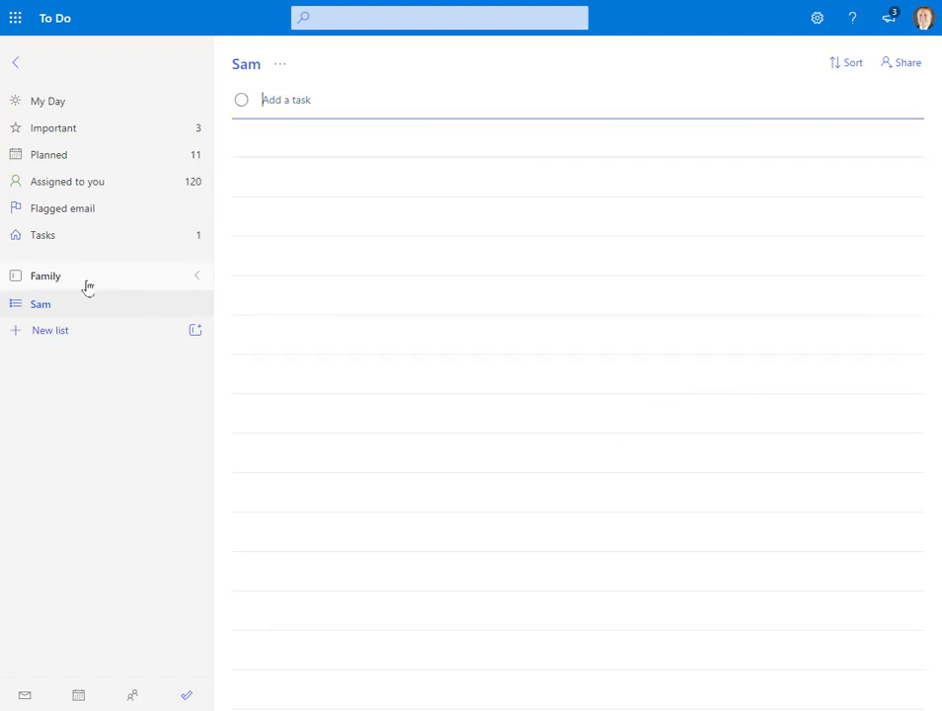
mouse_move(482, 288)
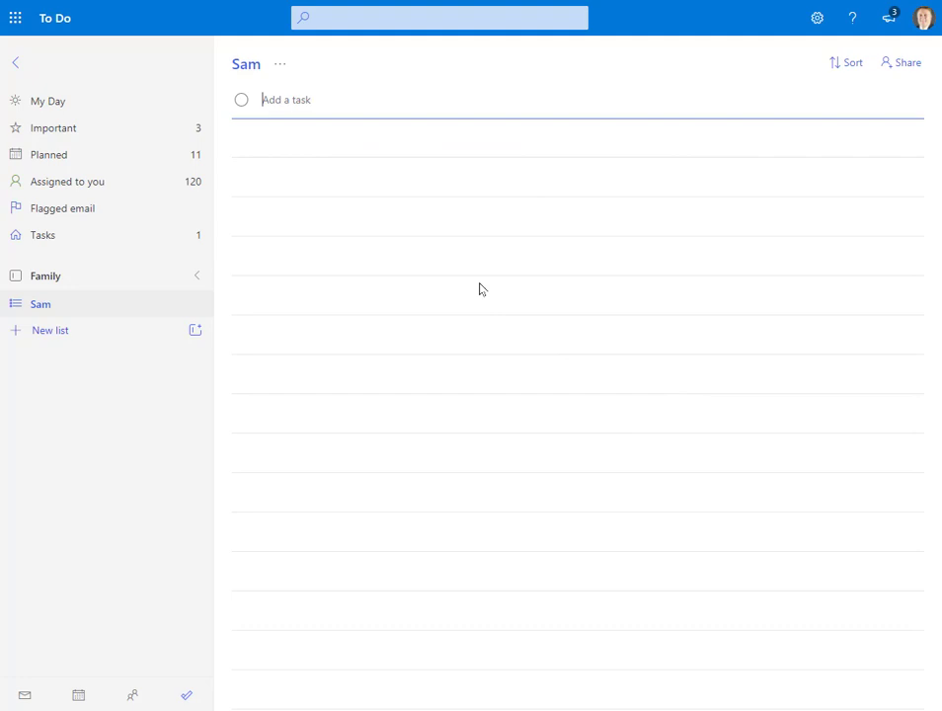
mouse_move(196, 332)
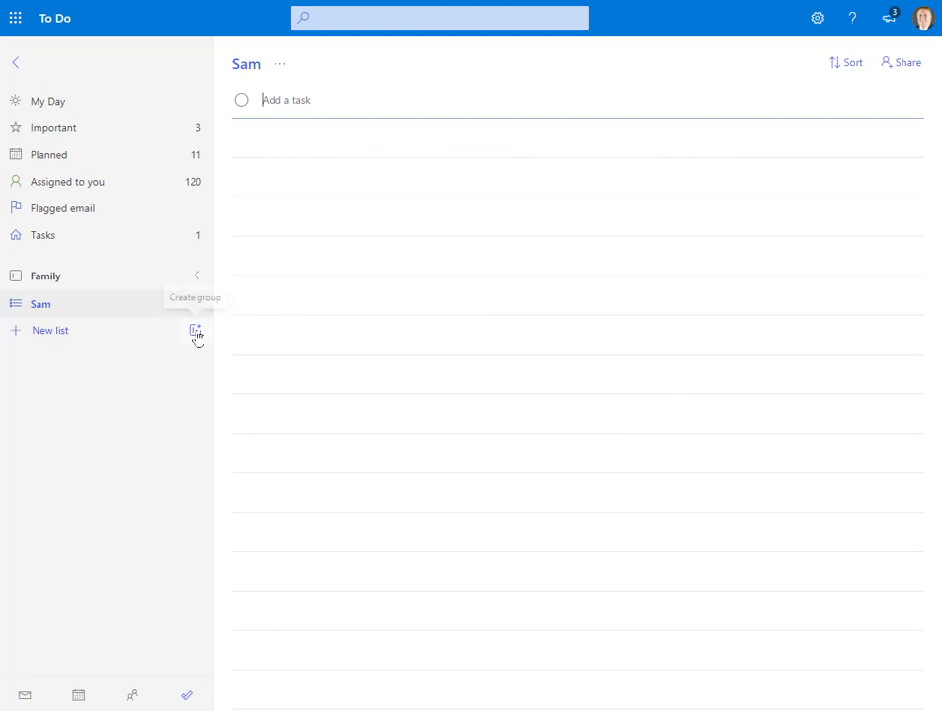
Expand Family, confirm Wash the car due today in Joe's list, then view the Tasks list
left_click(197, 277)
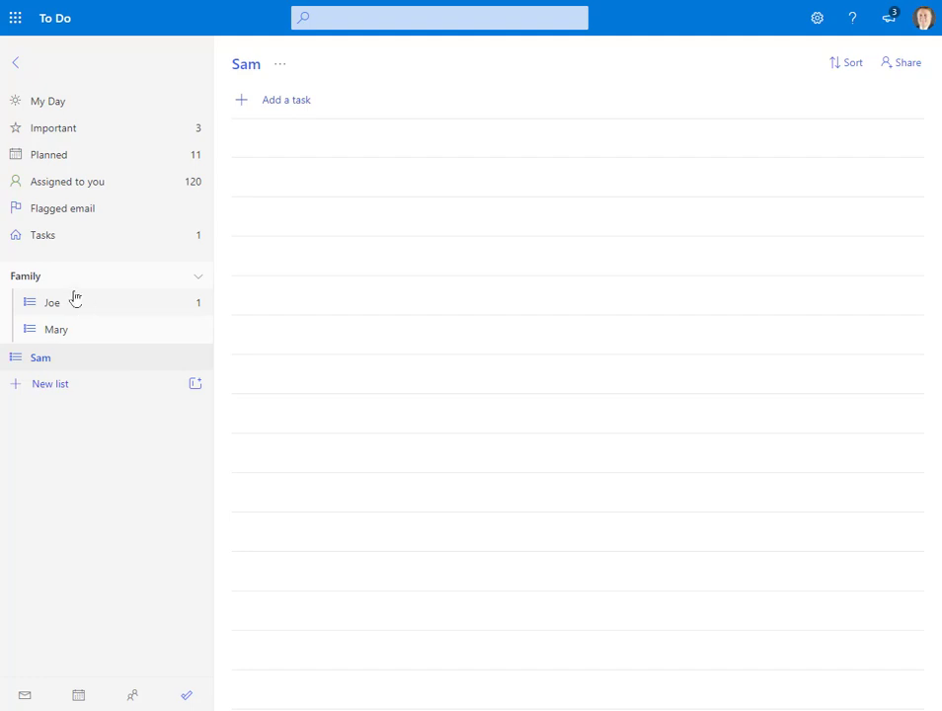
left_click(51, 303)
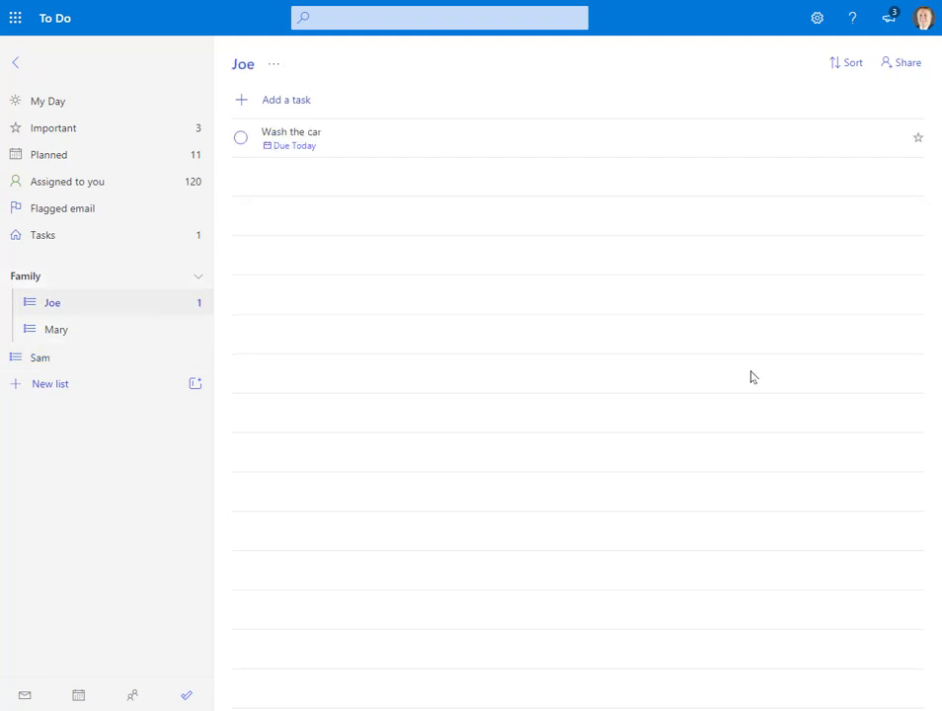
mouse_move(399, 144)
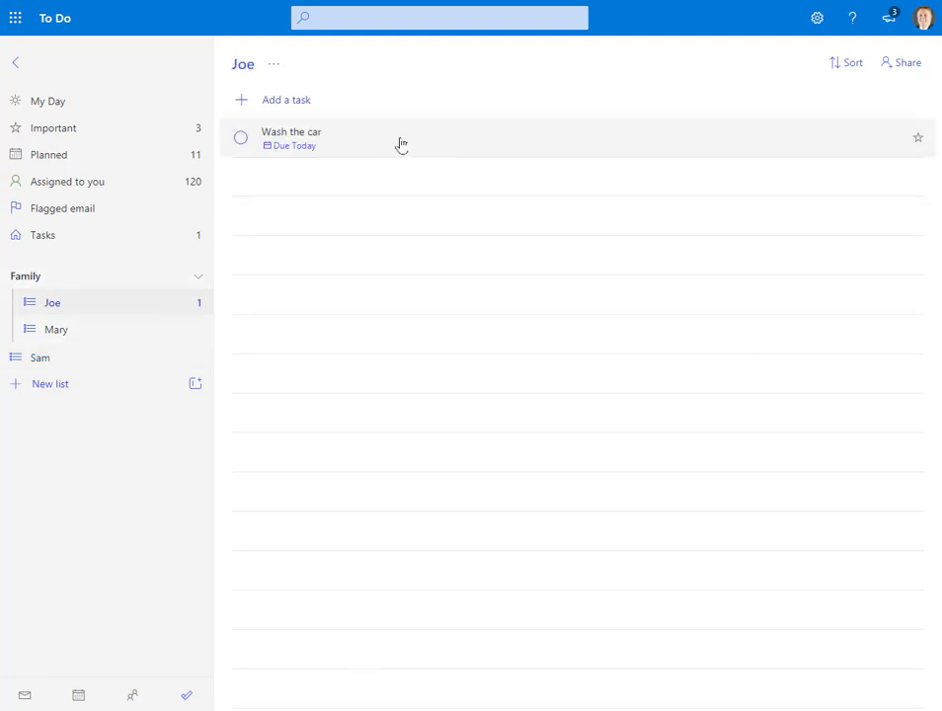
mouse_move(308, 172)
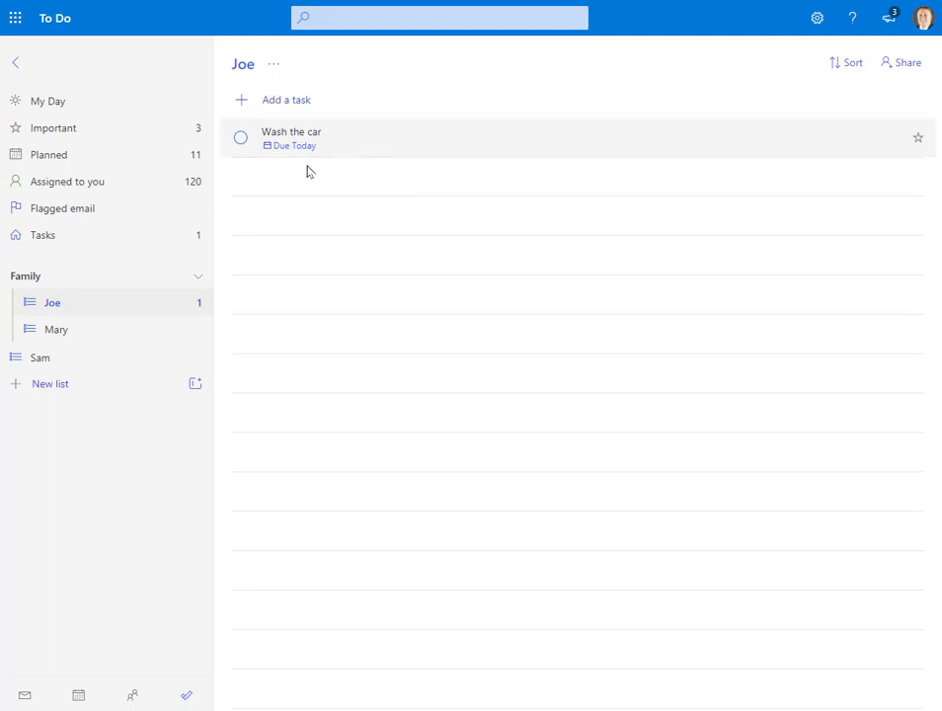
mouse_move(134, 134)
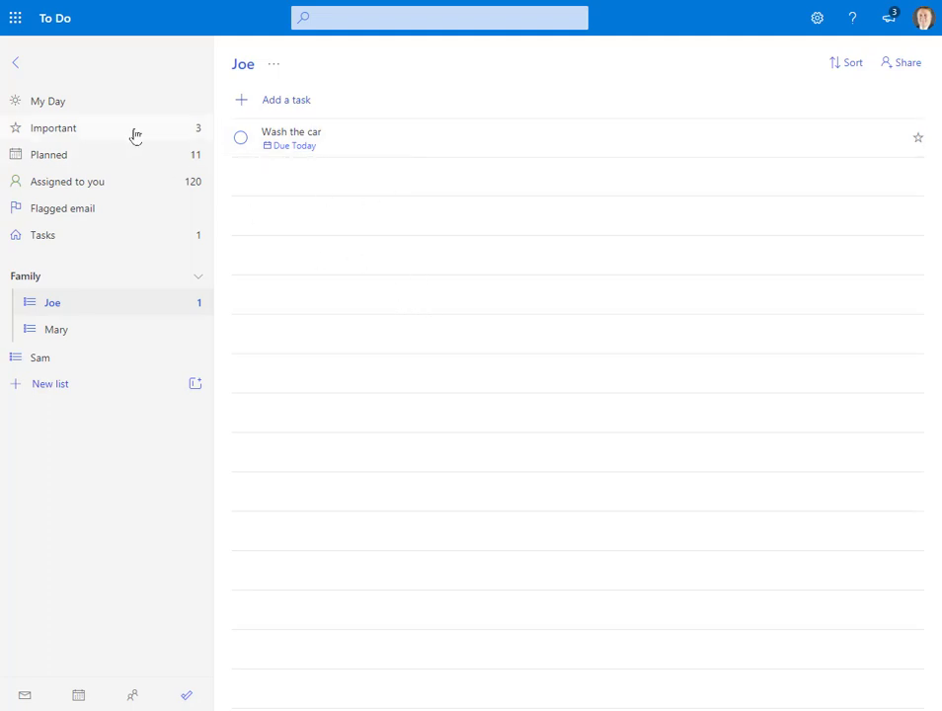
mouse_move(83, 266)
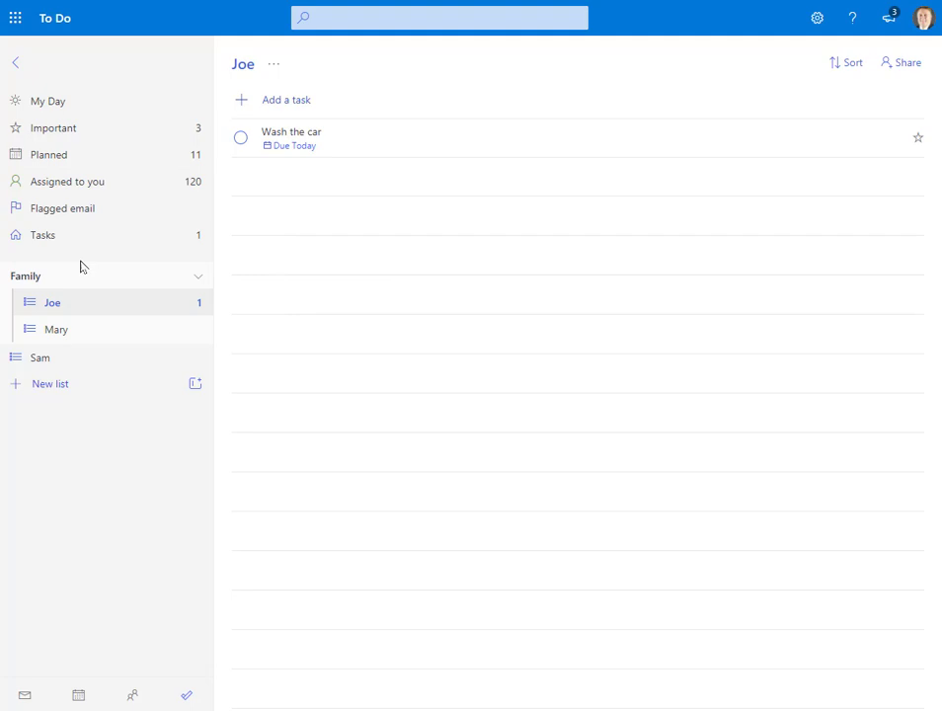
left_click(42, 233)
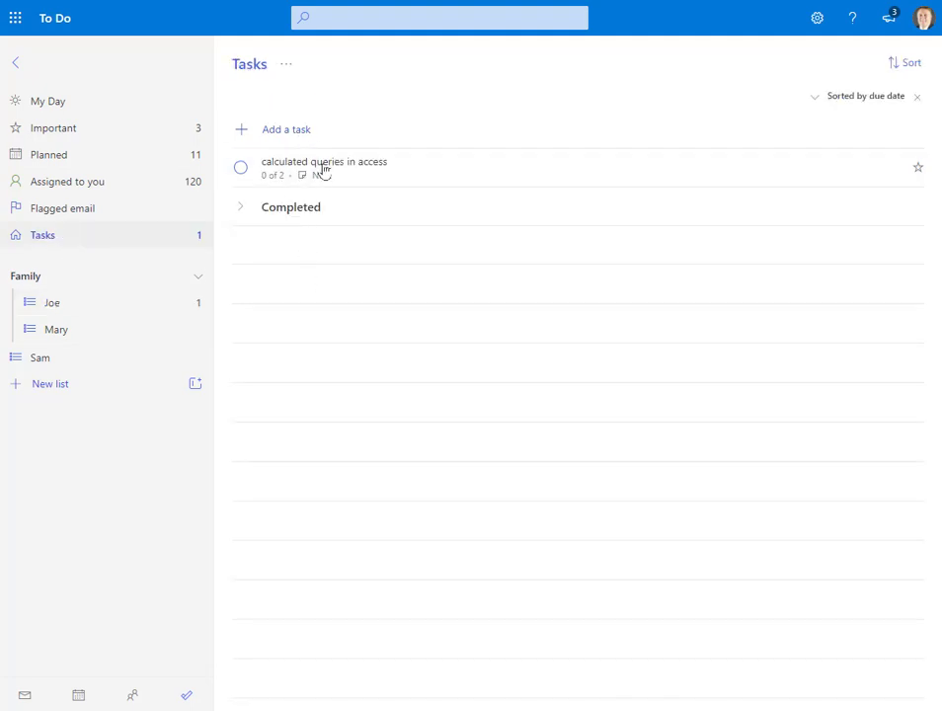
View the Planned tasks by due date, then switch to My Day with its suggestions
left_click(48, 154)
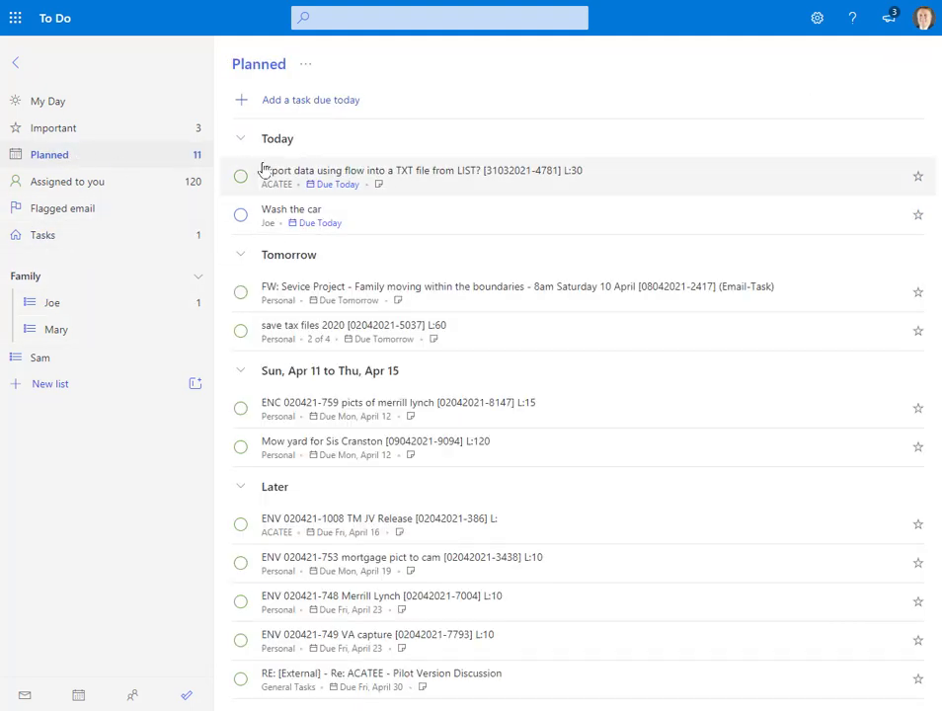
mouse_move(343, 210)
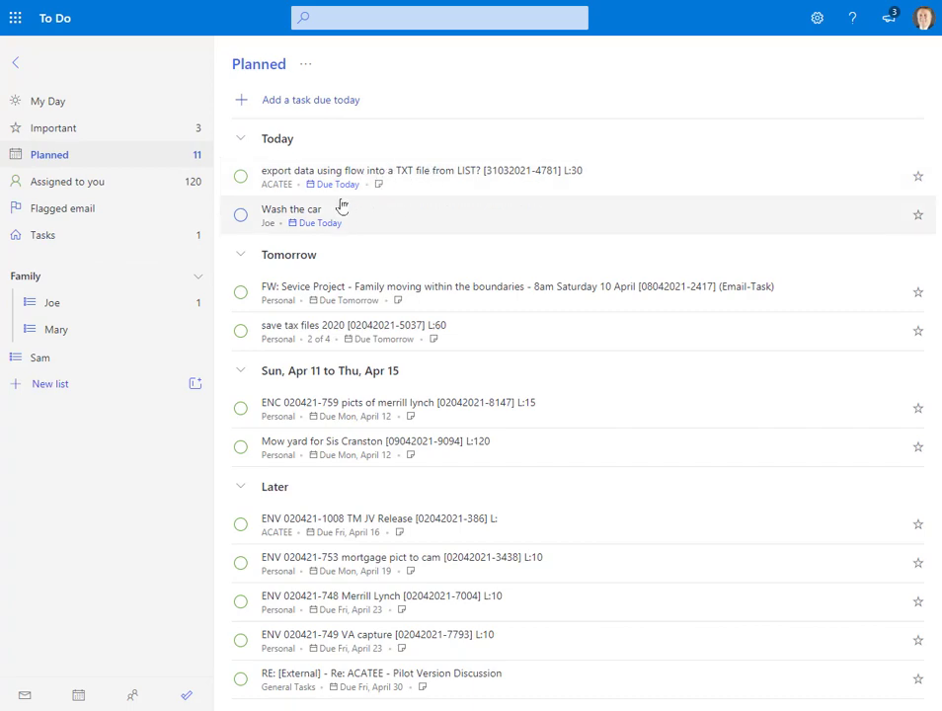
mouse_move(65, 130)
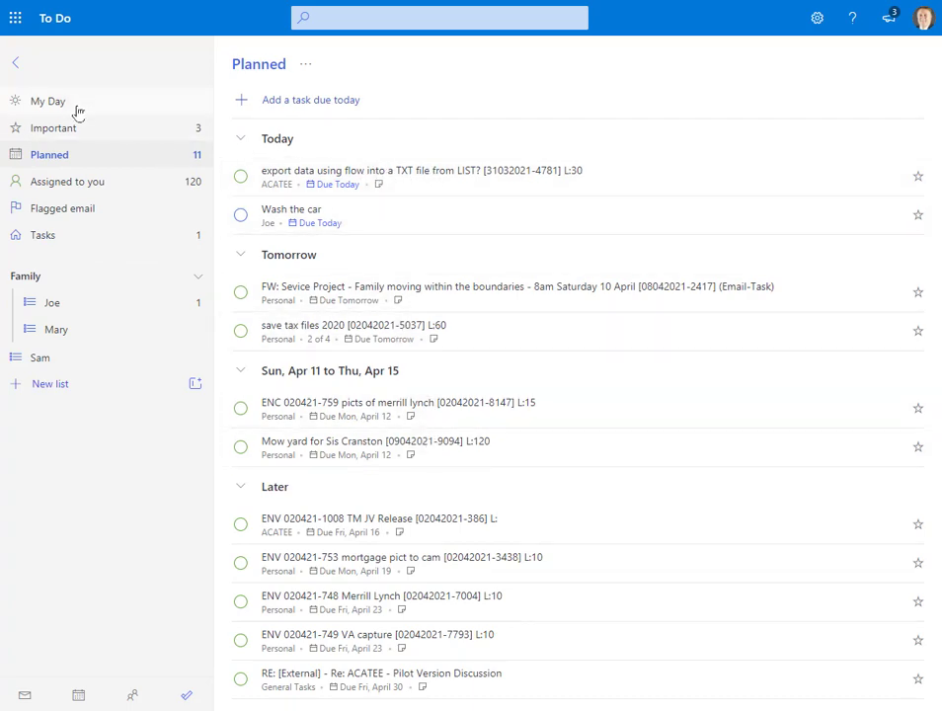
left_click(49, 98)
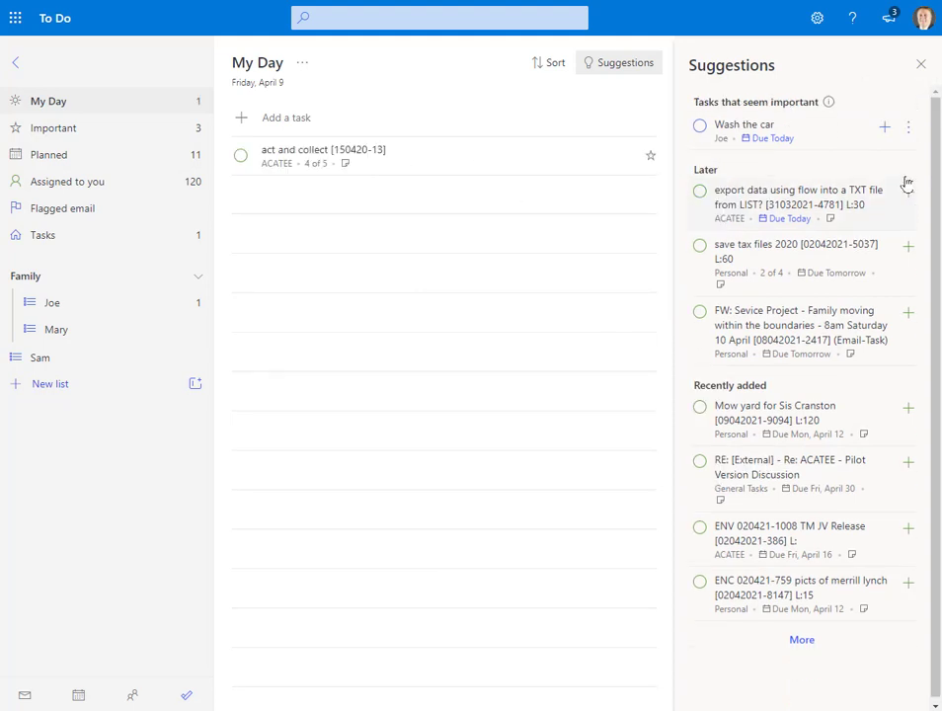
Add the suggested Wash the car to My Day, remove it again, and view the act and collect task
left_click(909, 126)
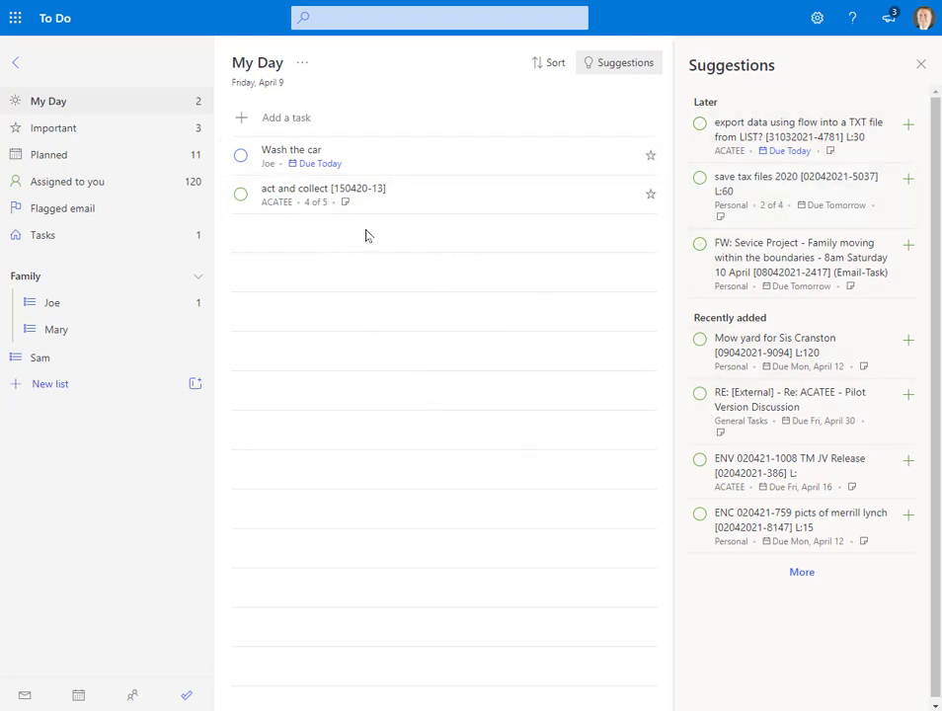
left_click(293, 154)
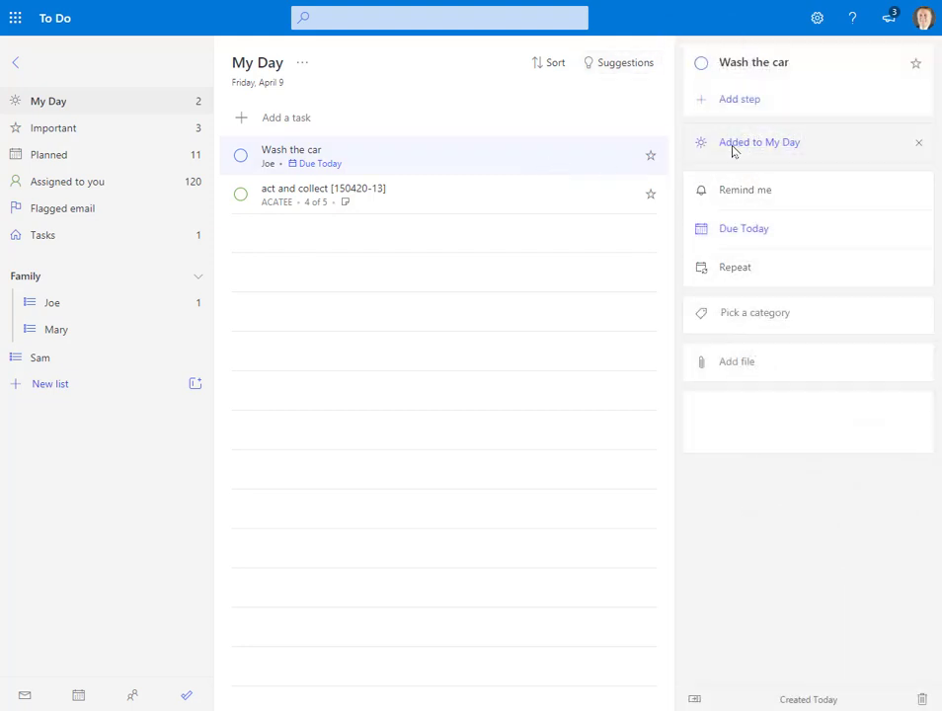
mouse_move(709, 154)
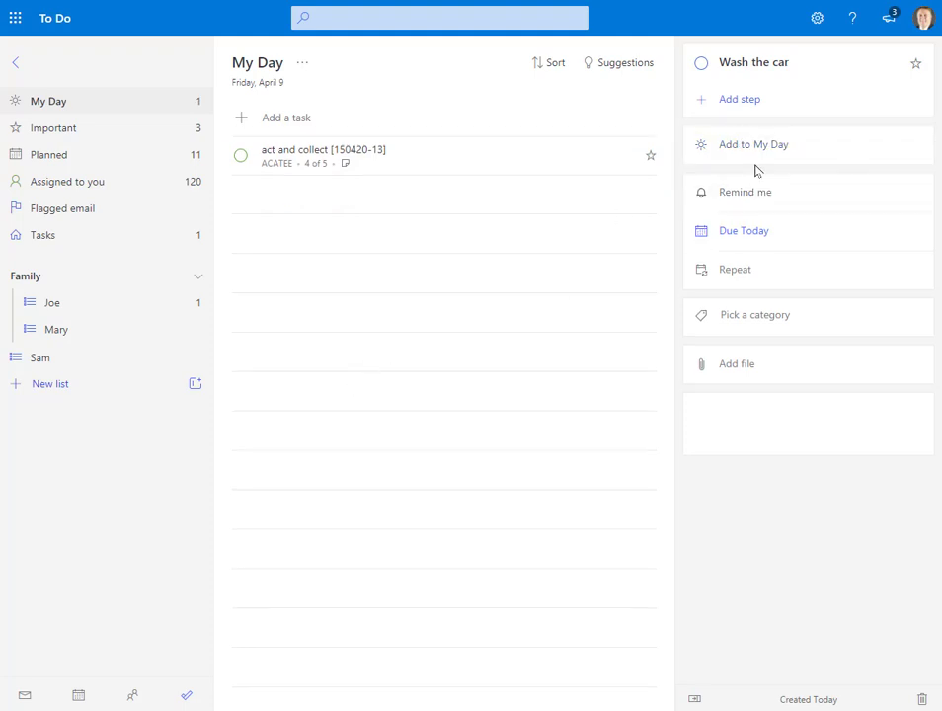
left_click(323, 154)
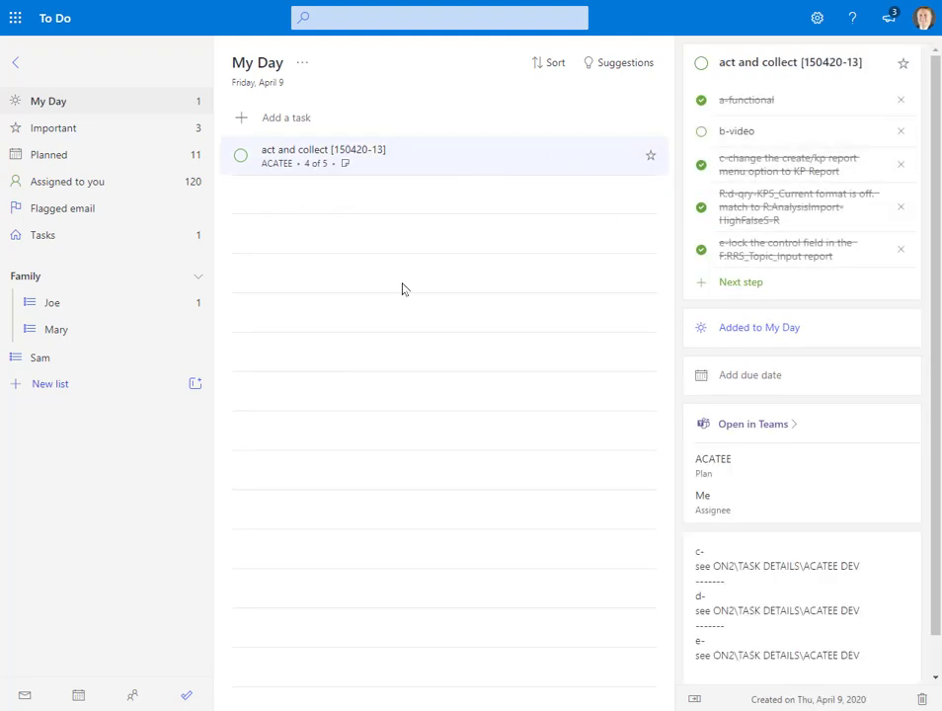
mouse_move(419, 288)
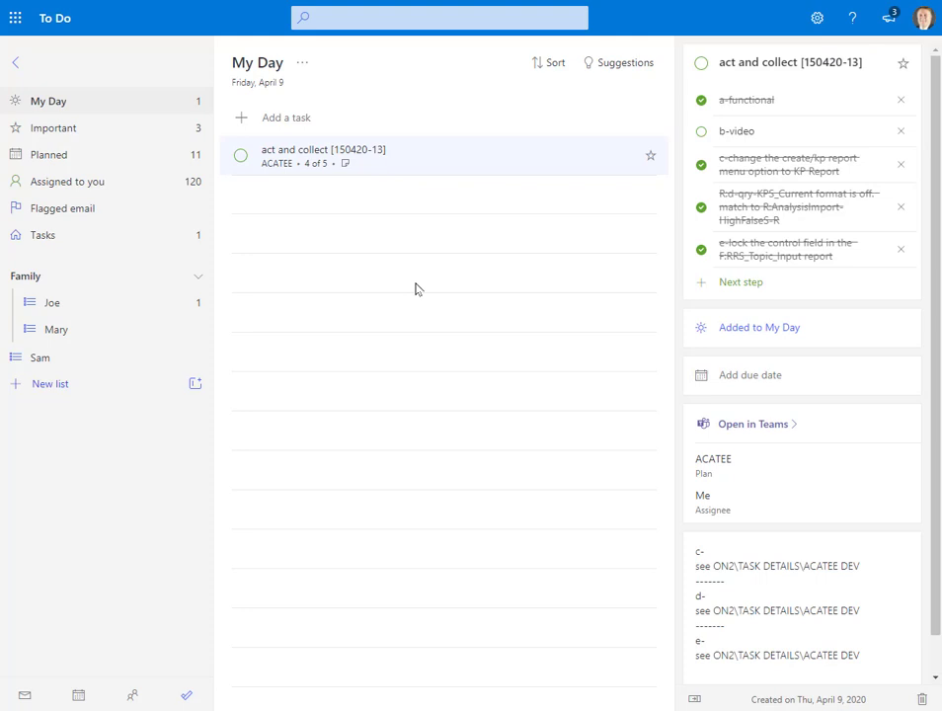
Show the 'using mytasks video' task's details from the Important list
left_click(53, 126)
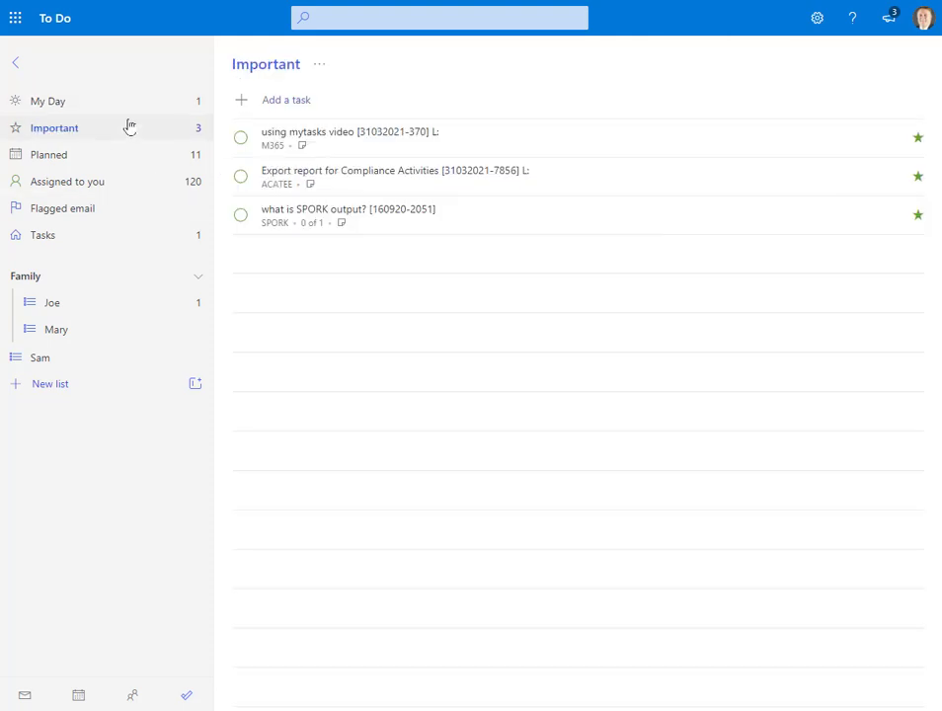
mouse_move(383, 158)
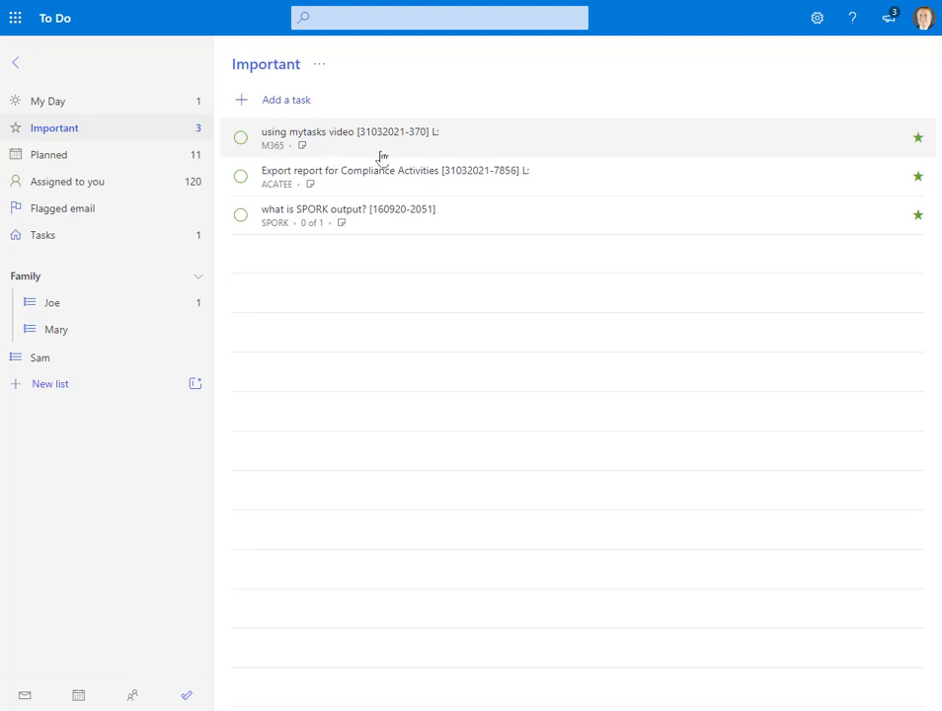
left_click(349, 130)
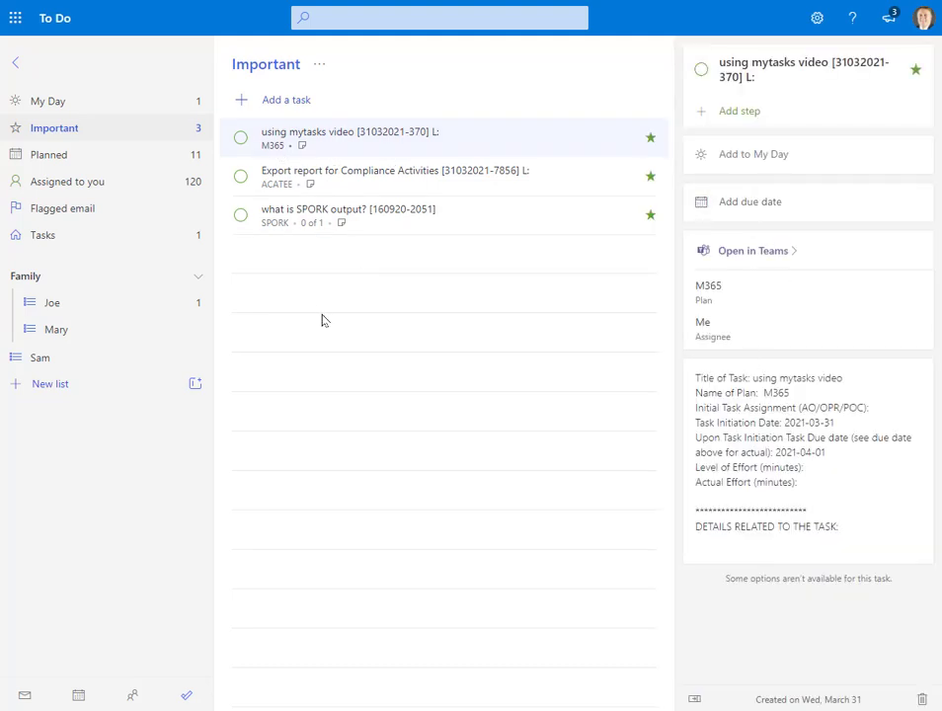
Show due-date options for the 'export data using flow' task in Planned
left_click(48, 154)
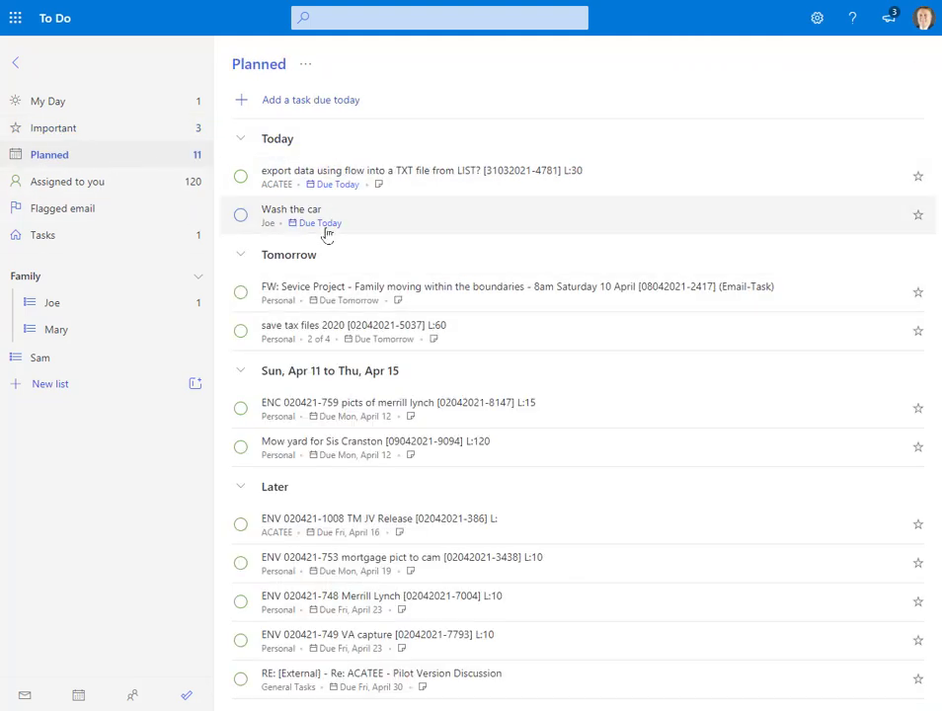
left_click(418, 169)
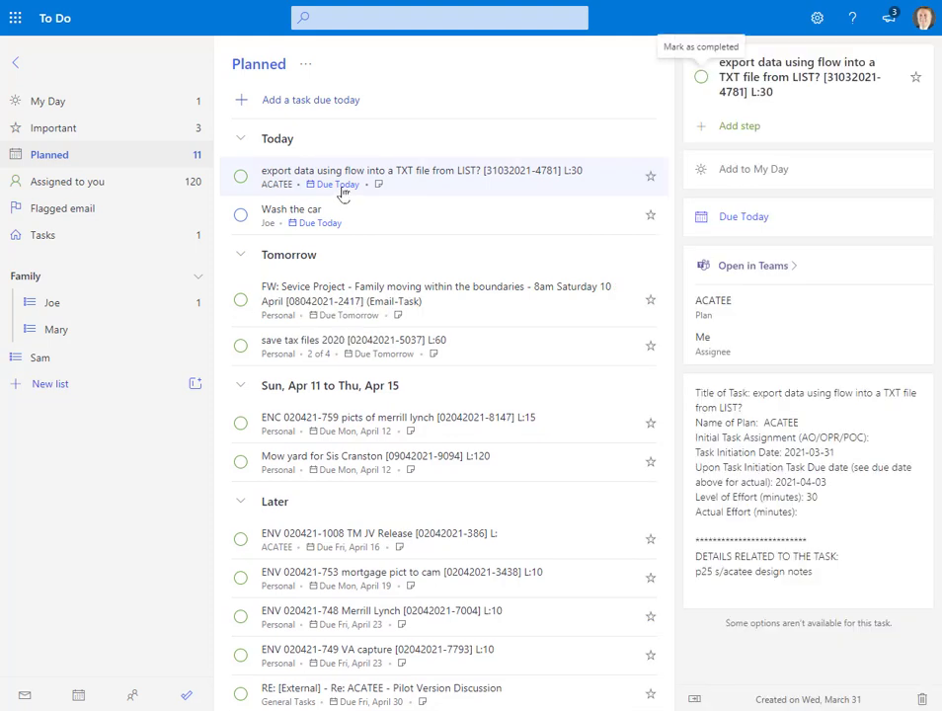
left_click(742, 216)
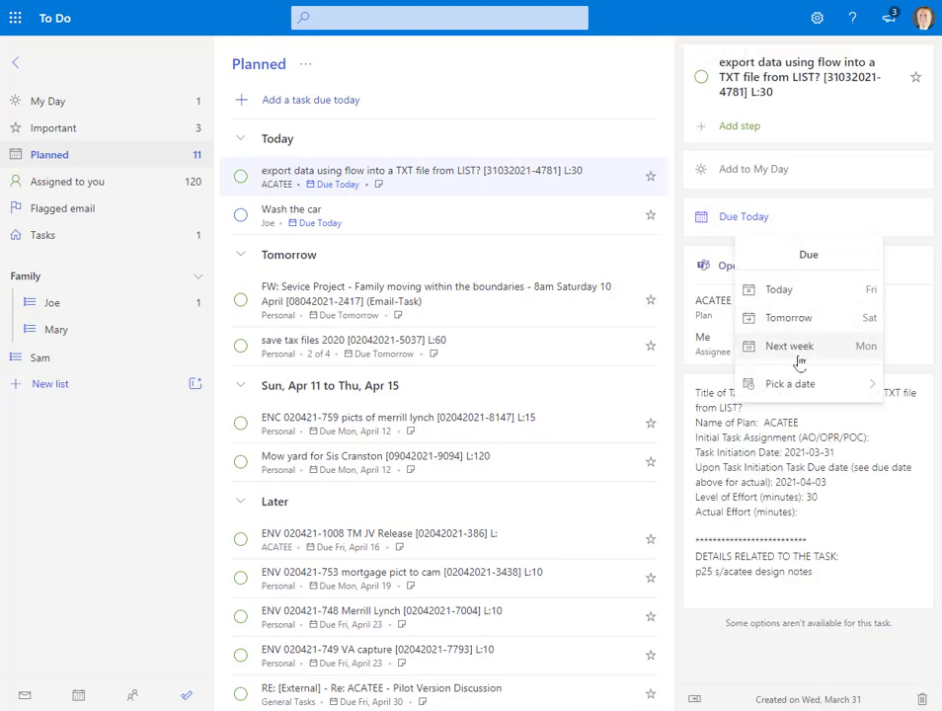